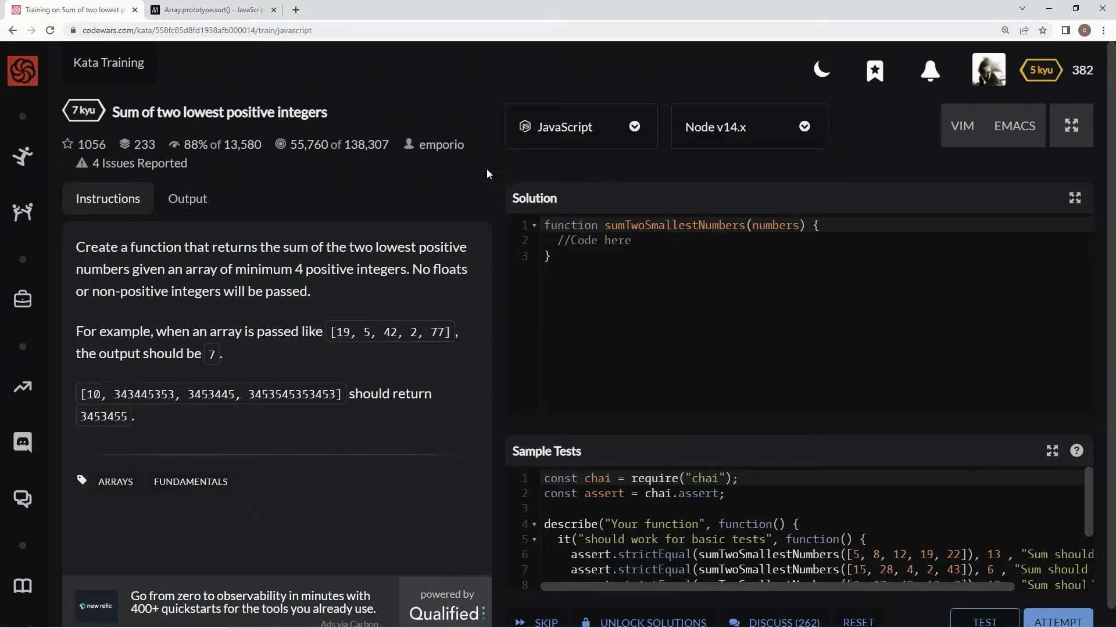
{"action": "mouse_move", "coordinate": [211, 158]}
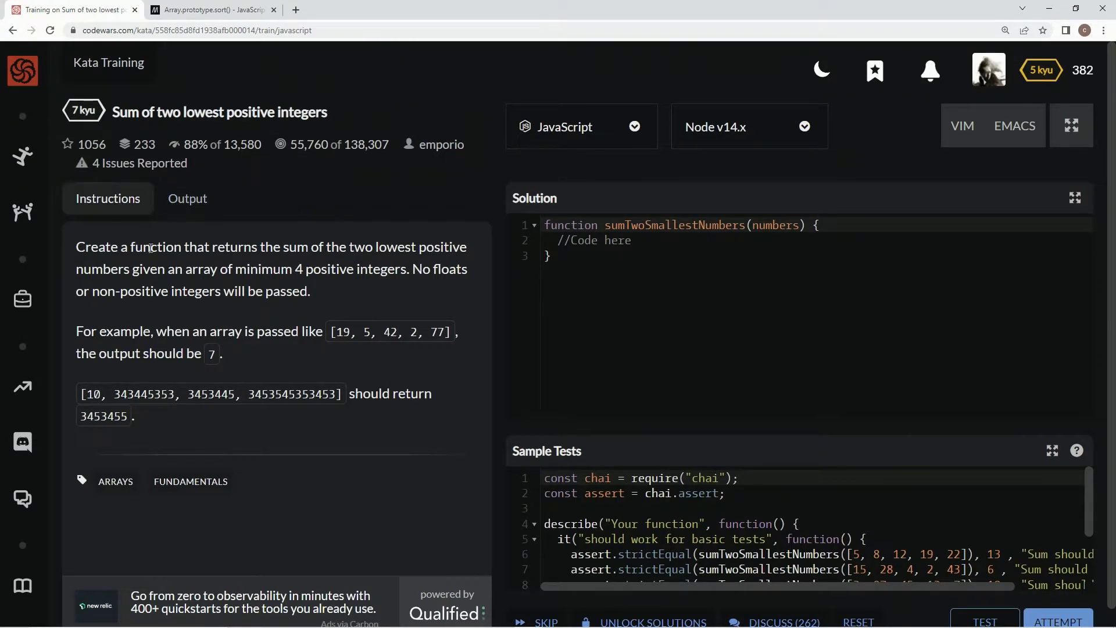
{"action": "mouse_move", "coordinate": [376, 262]}
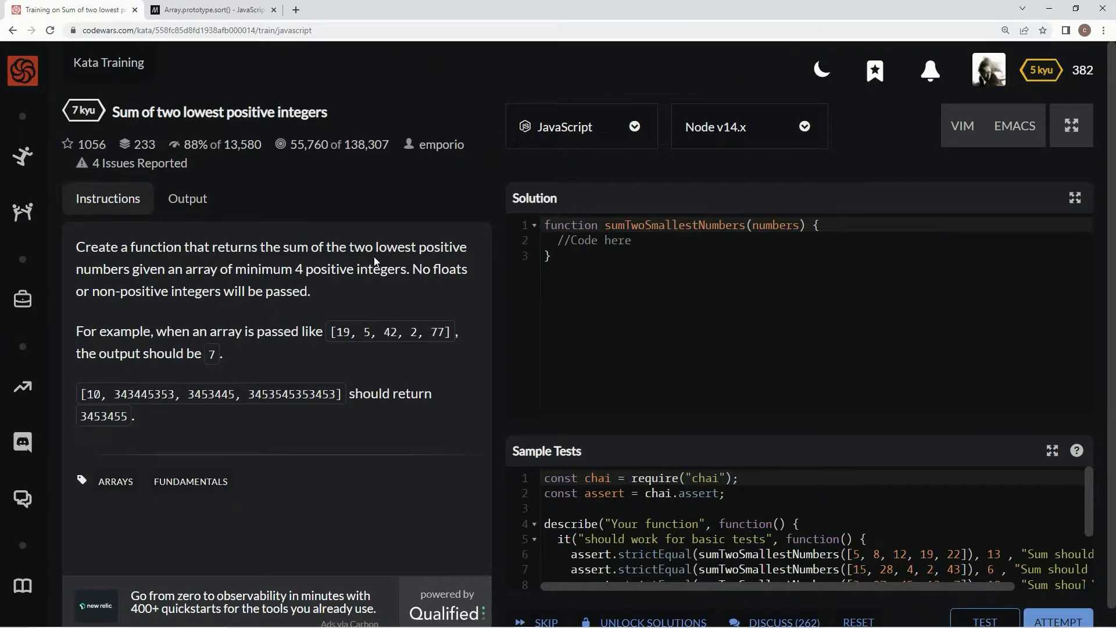
{"action": "mouse_move", "coordinate": [158, 269]}
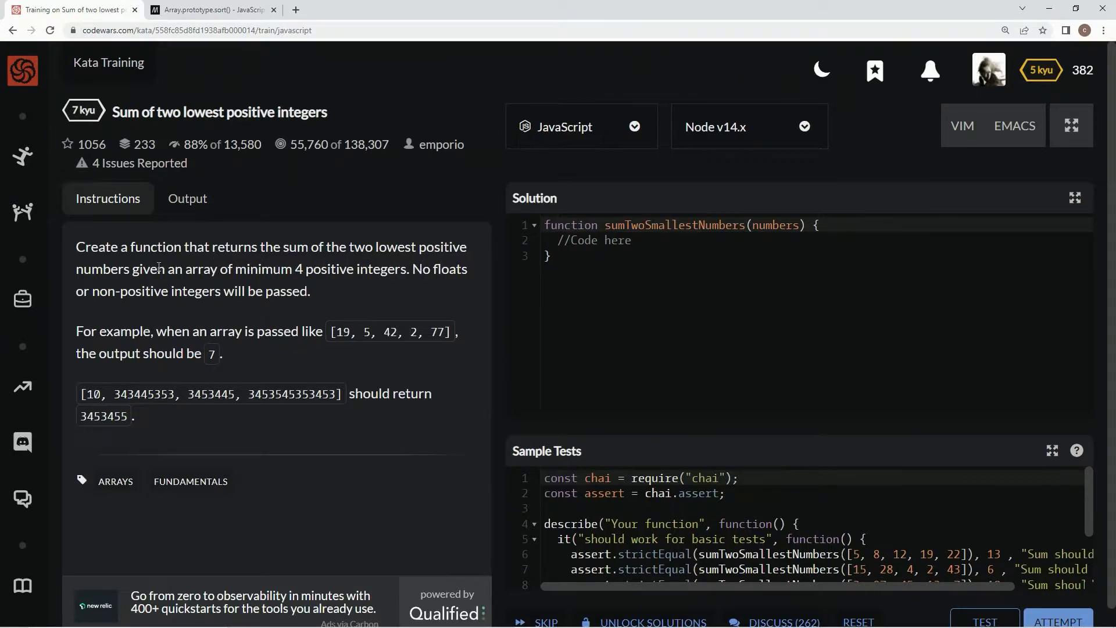
{"action": "mouse_move", "coordinate": [277, 273]}
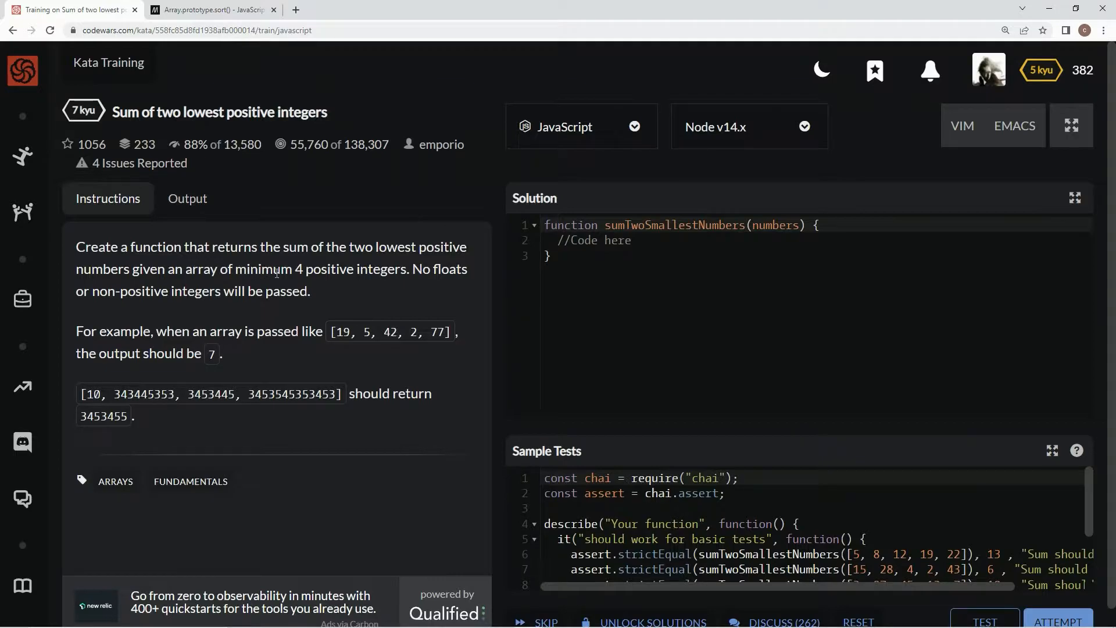
{"action": "mouse_move", "coordinate": [285, 275]}
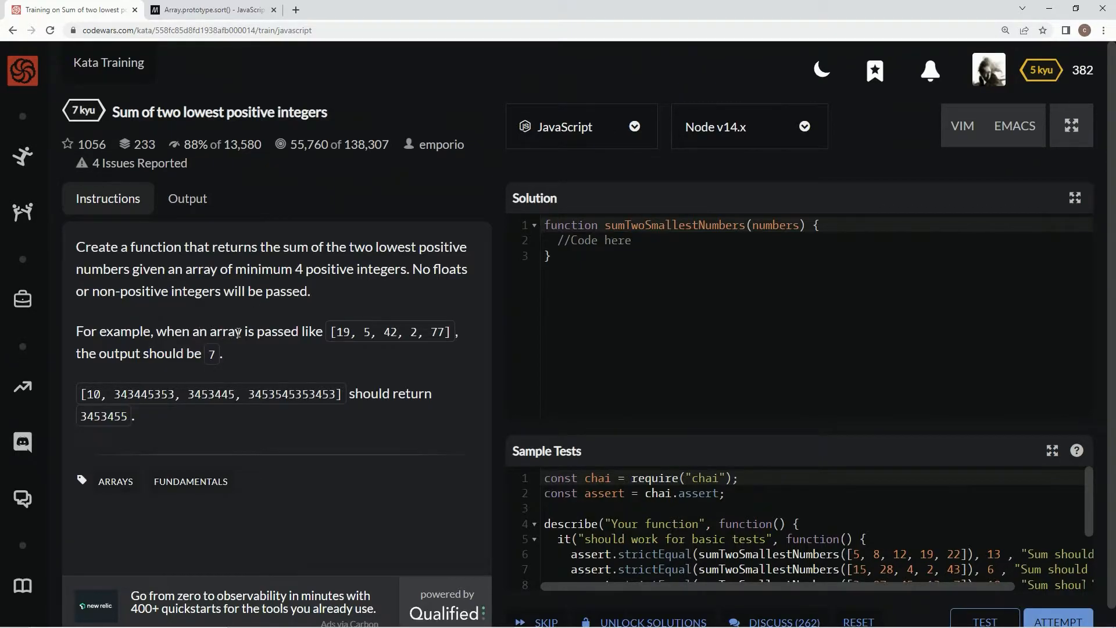
{"action": "mouse_move", "coordinate": [476, 363]}
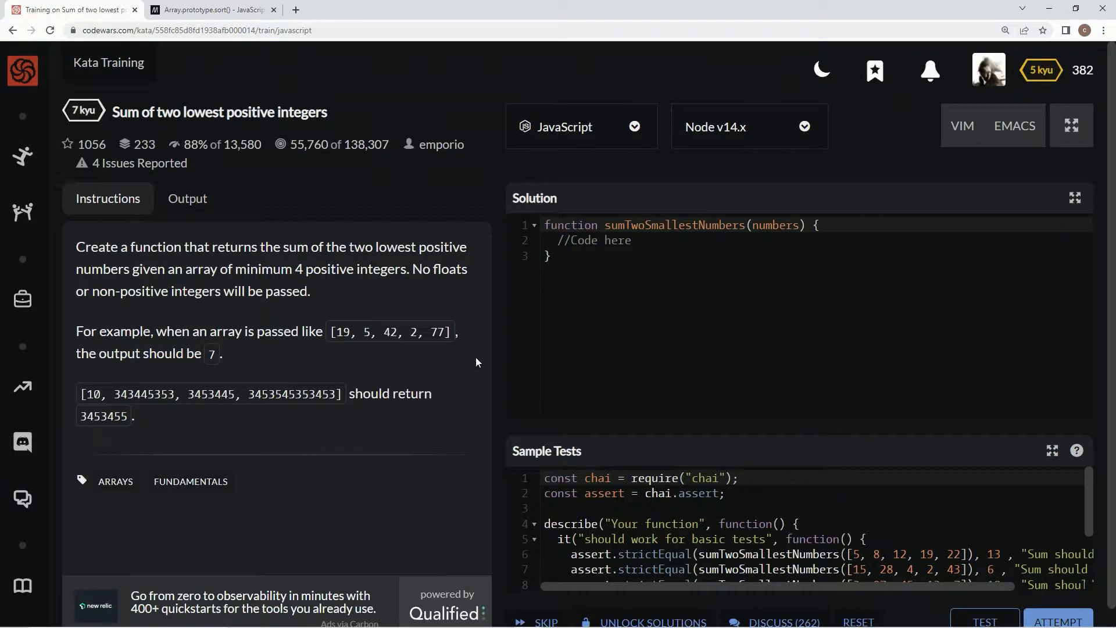
{"action": "mouse_move", "coordinate": [398, 345]}
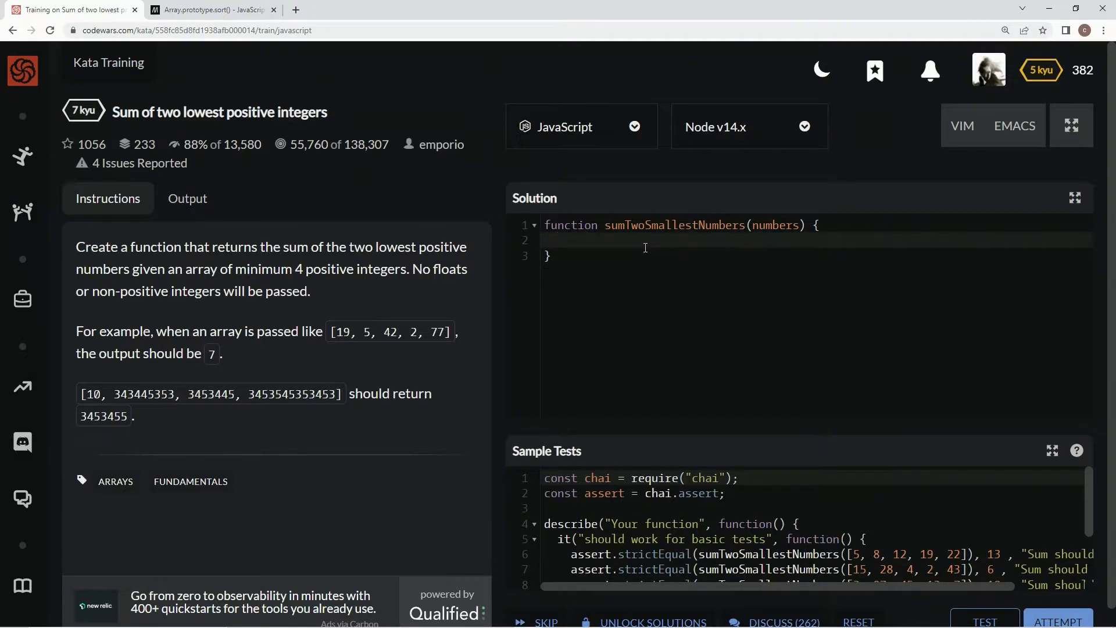
Write 'let [a,b] =' as the first line of the function body.
{"action": "type", "text": "let"}
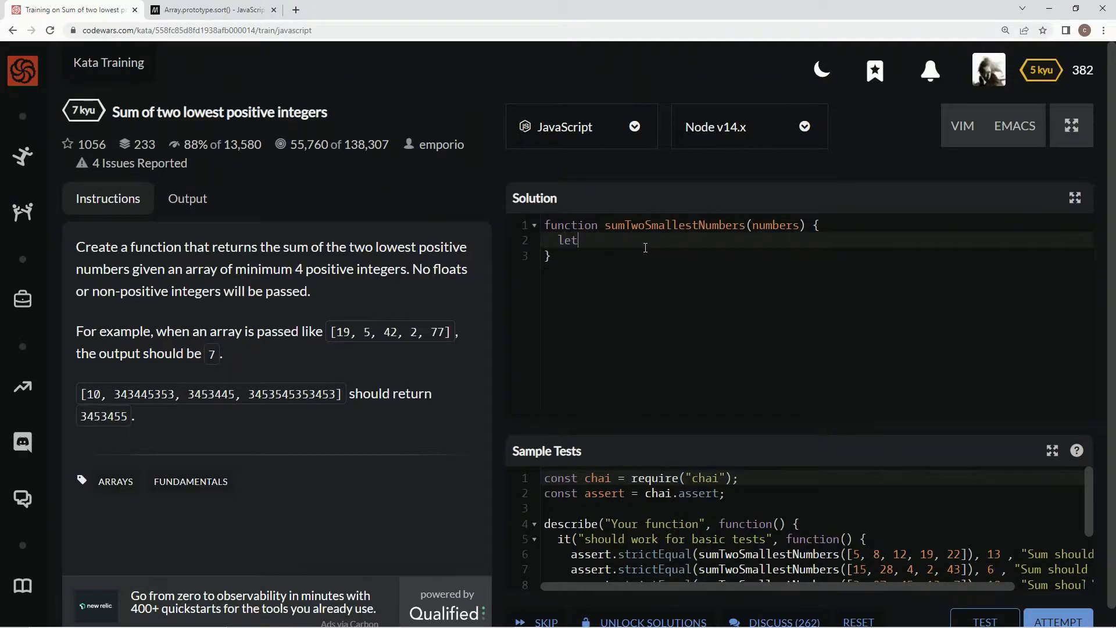
{"action": "type", "text": "a"}
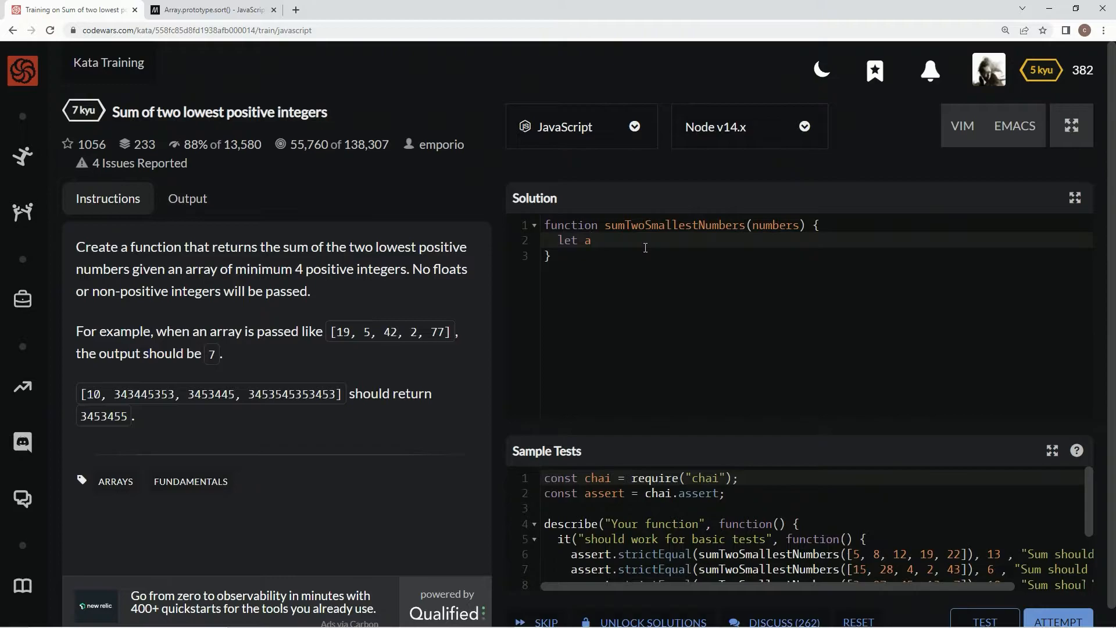
{"action": "type", "text": "[,]"}
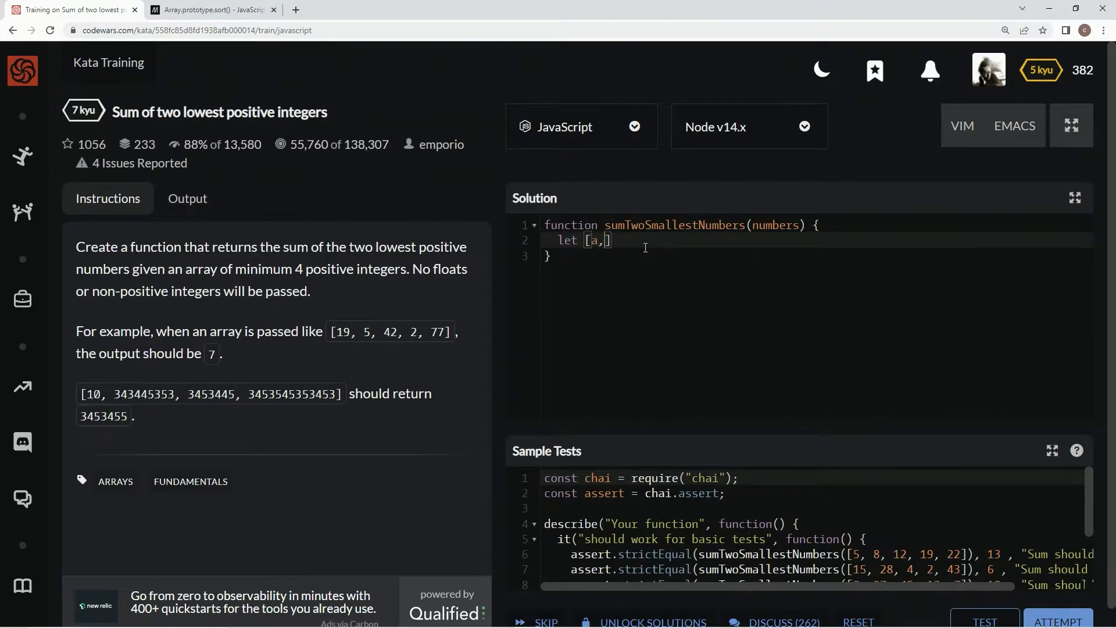
{"action": "type", "text": "b"}
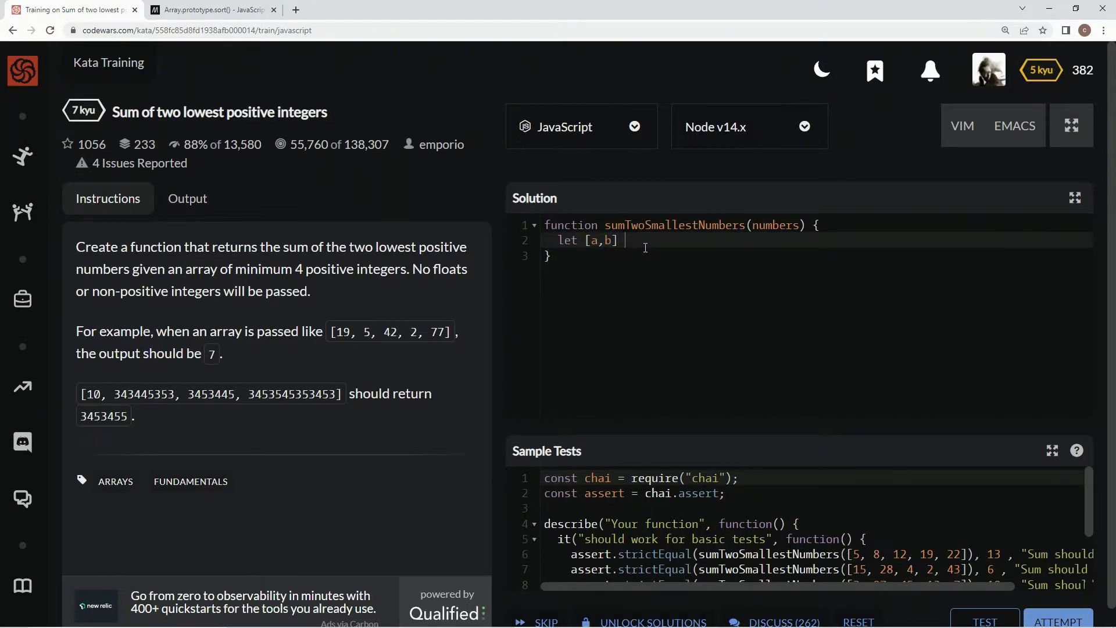
{"action": "type", "text": "="}
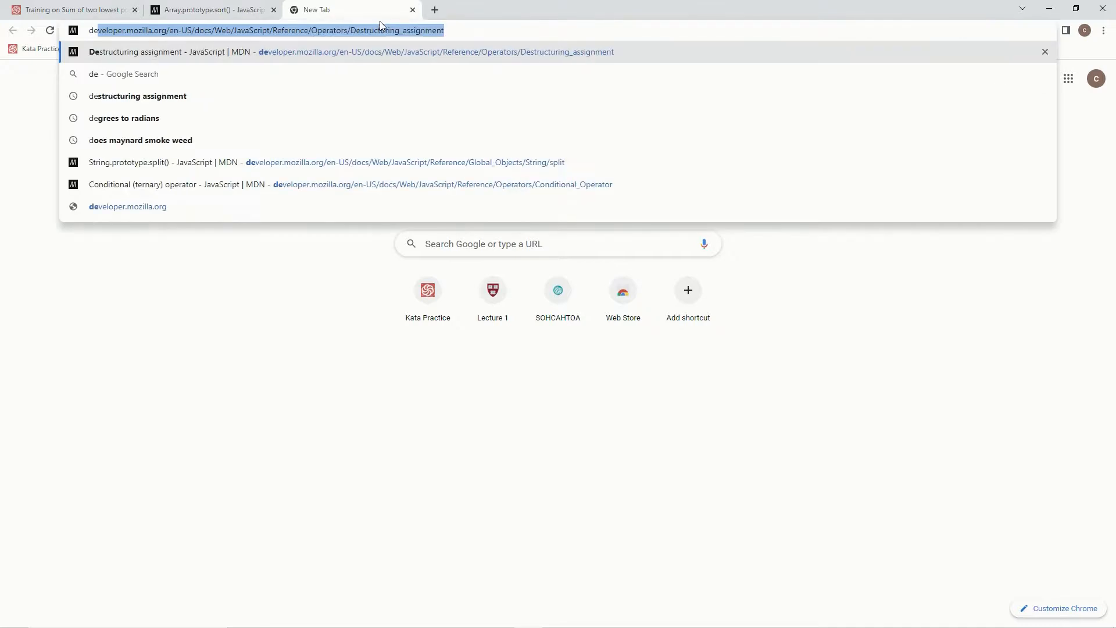
Search 'destructuring assignment' from the address bar to load the MDN article.
{"action": "type", "text": "destructuring assignment"}
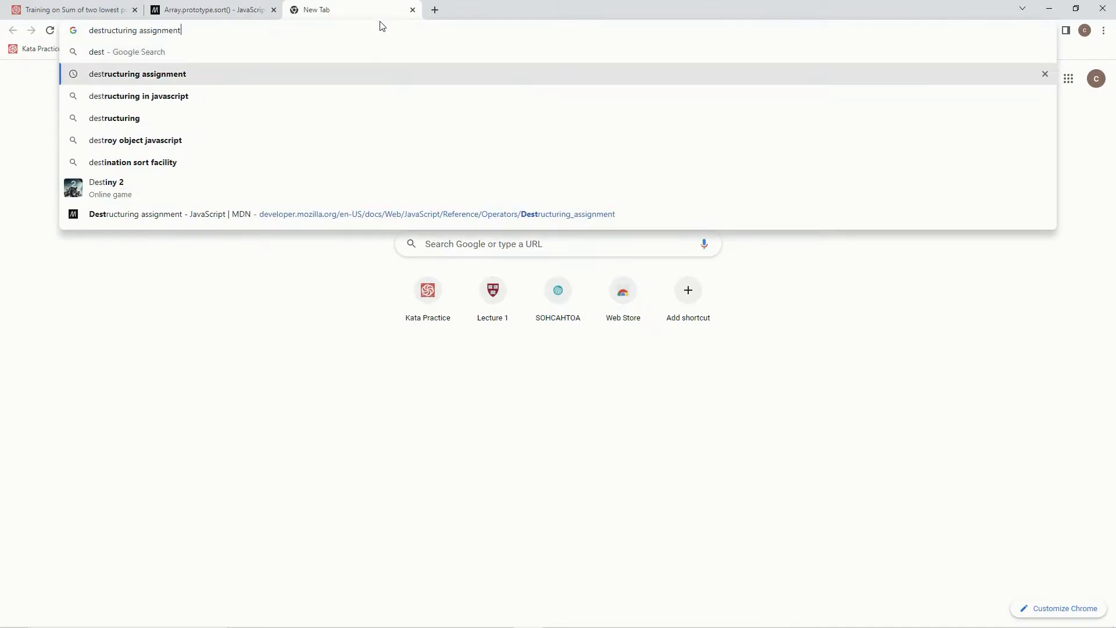
{"action": "key", "text": "Enter"}
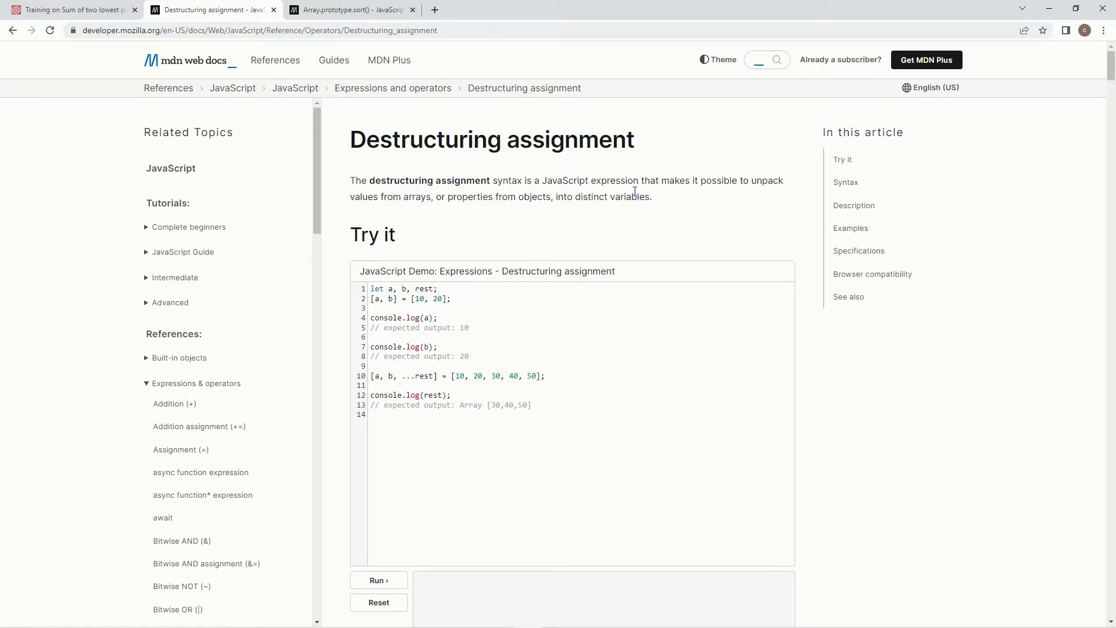
{"action": "mouse_move", "coordinate": [629, 221]}
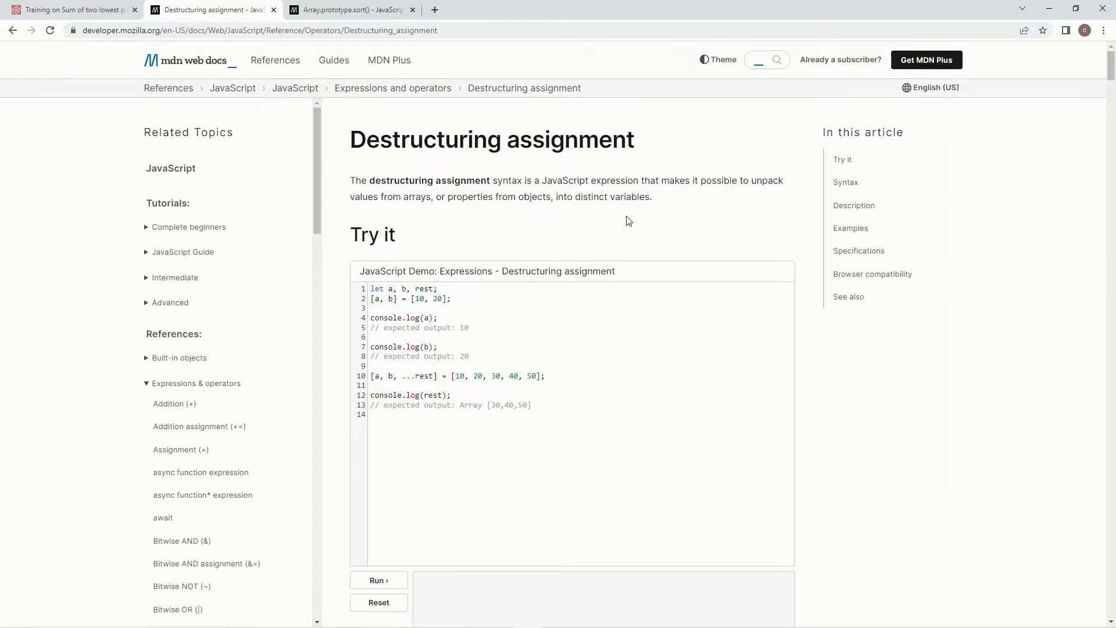
{"action": "mouse_move", "coordinate": [518, 209]}
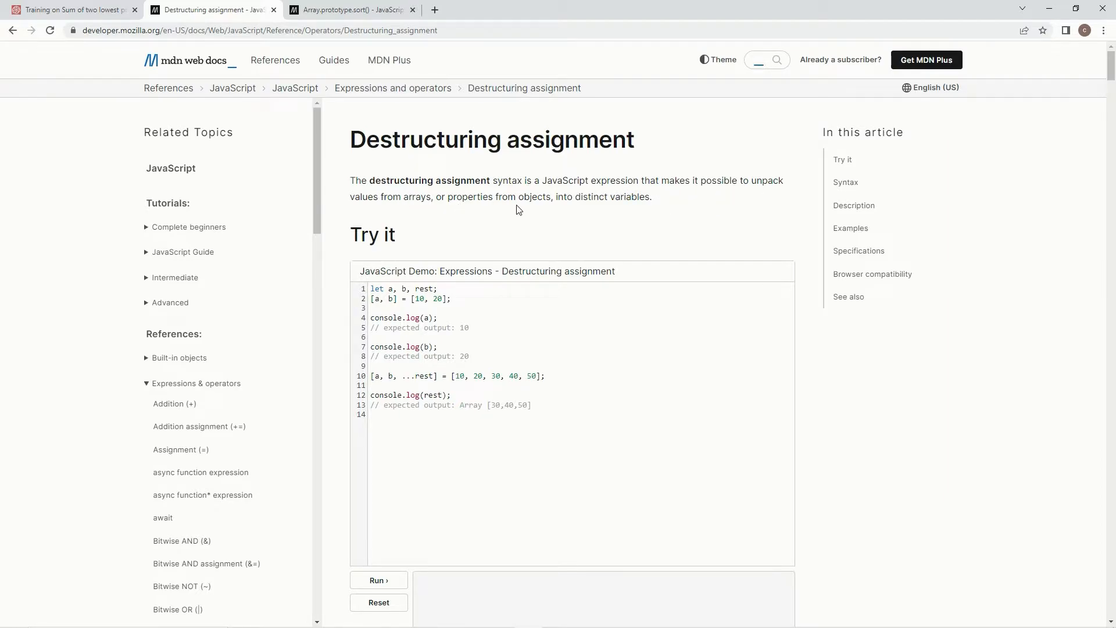
{"action": "mouse_move", "coordinate": [643, 213]}
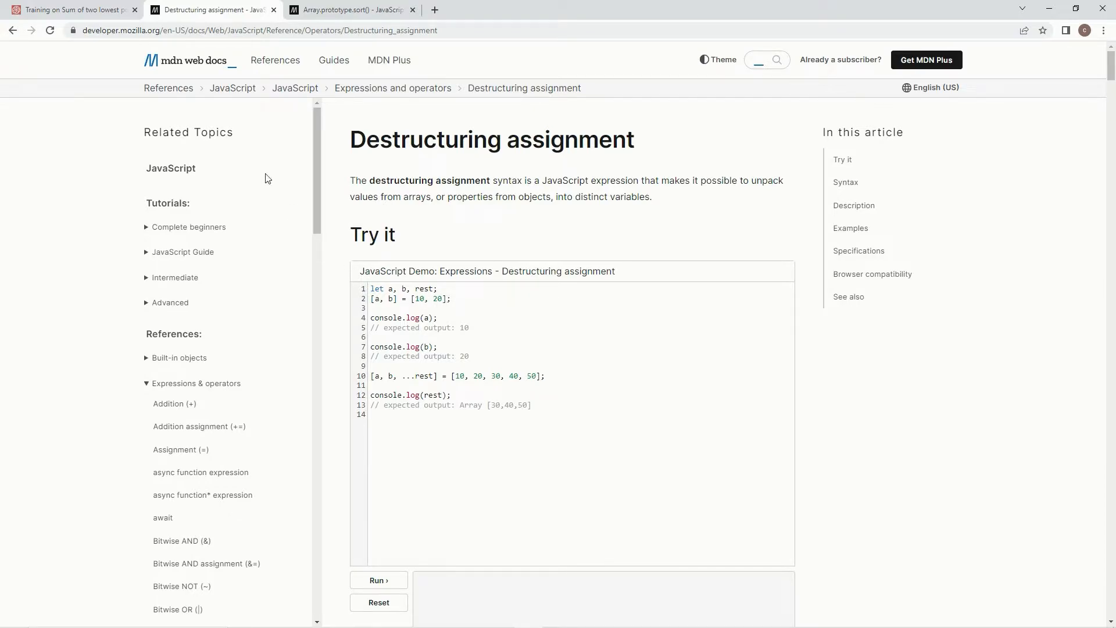
Complete the line to 'let [a,b] = numbers.sort' in the kata editor.
{"action": "left_click", "coordinate": [75, 9]}
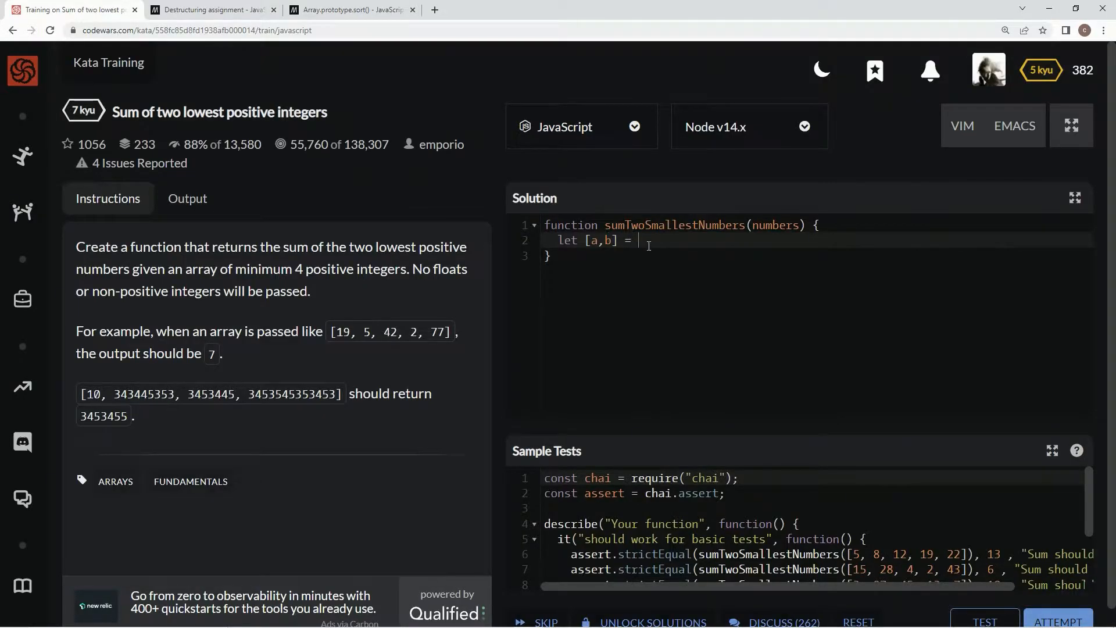
{"action": "type", "text": "num"}
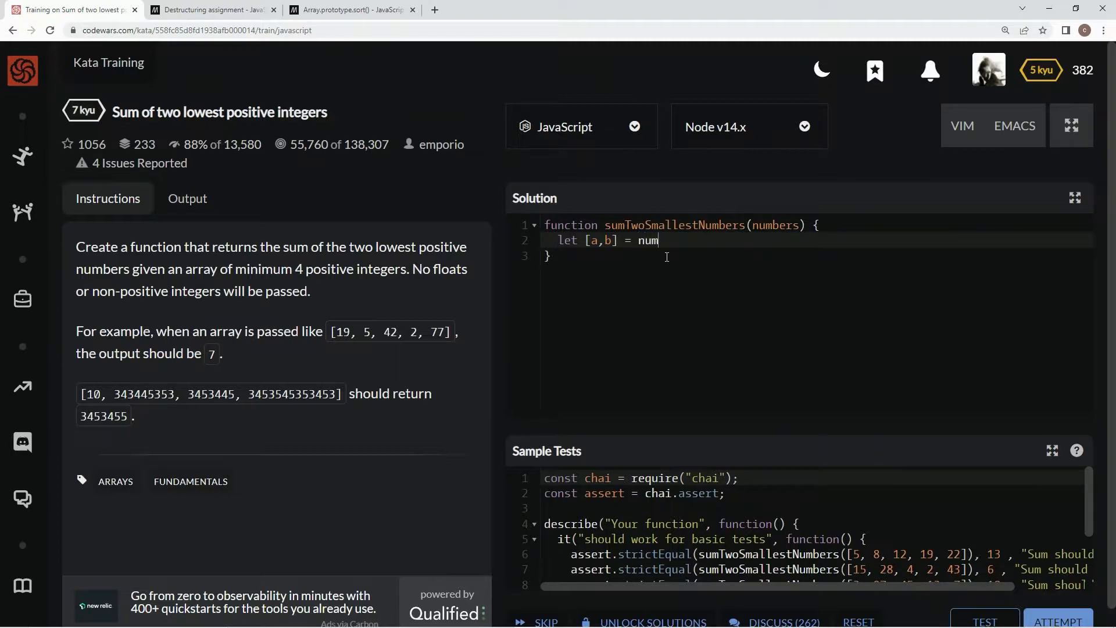
{"action": "type", "text": "bers.soe"}
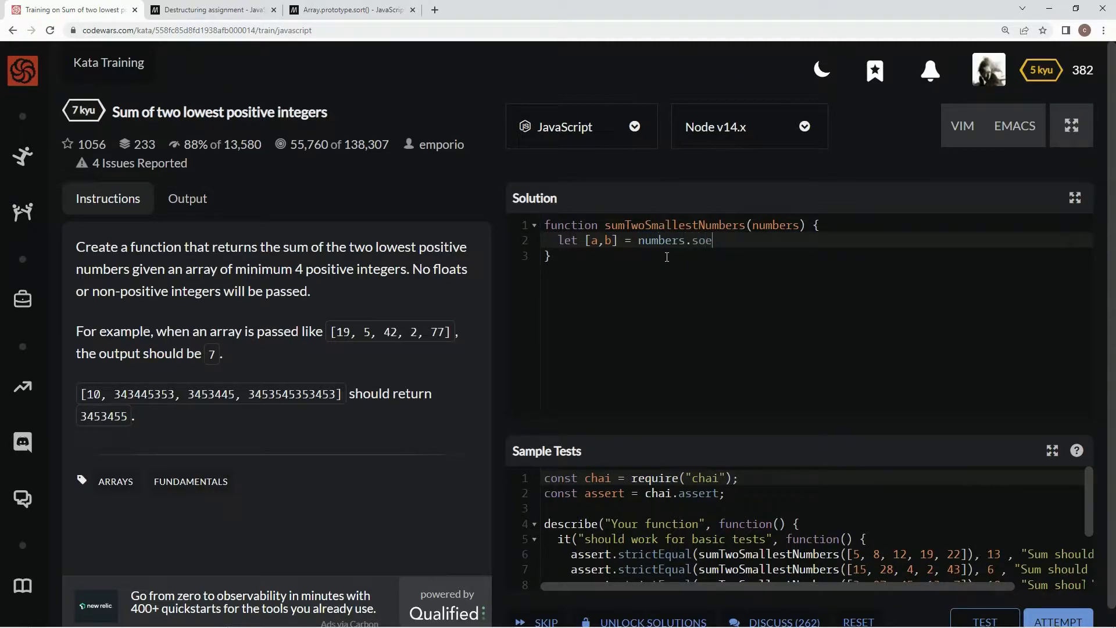
{"action": "type", "text": "rt"}
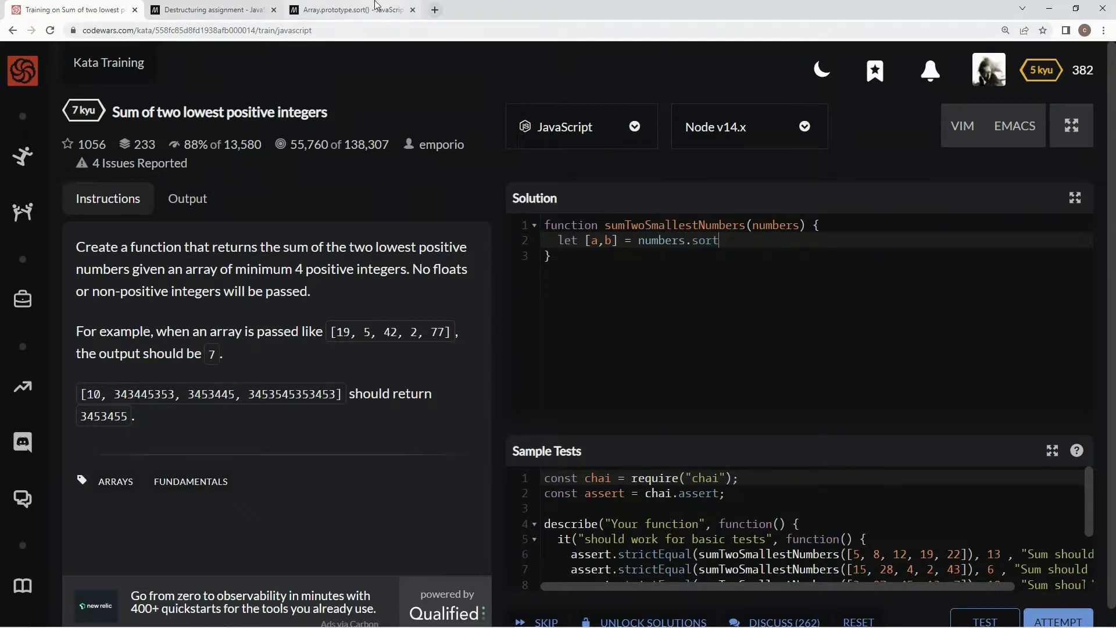
{"action": "left_click", "coordinate": [347, 9]}
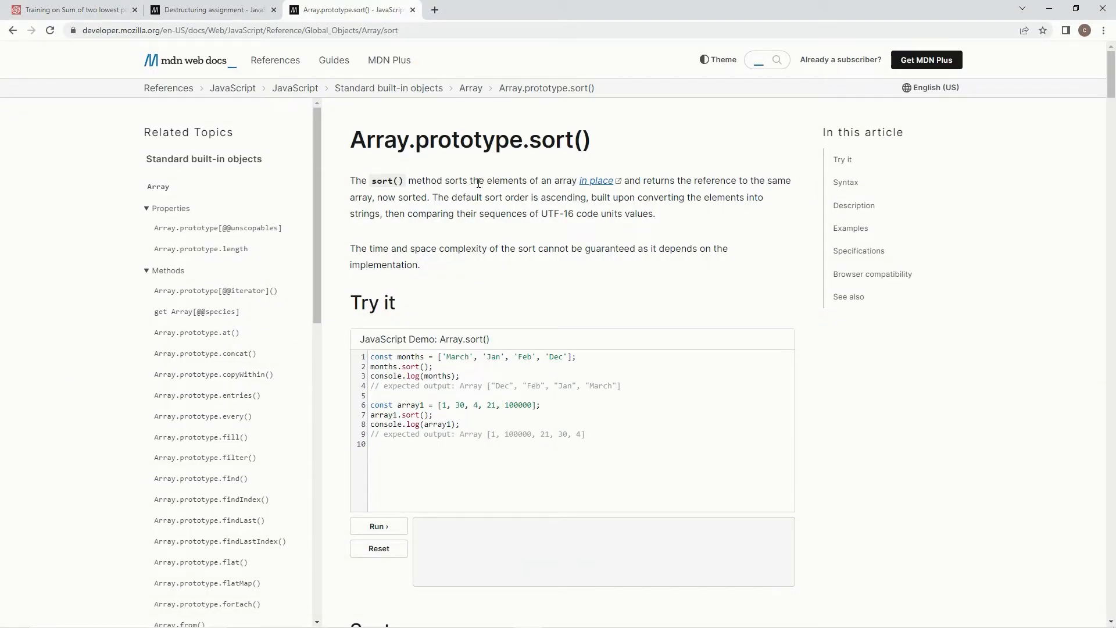
{"action": "mouse_move", "coordinate": [654, 181]}
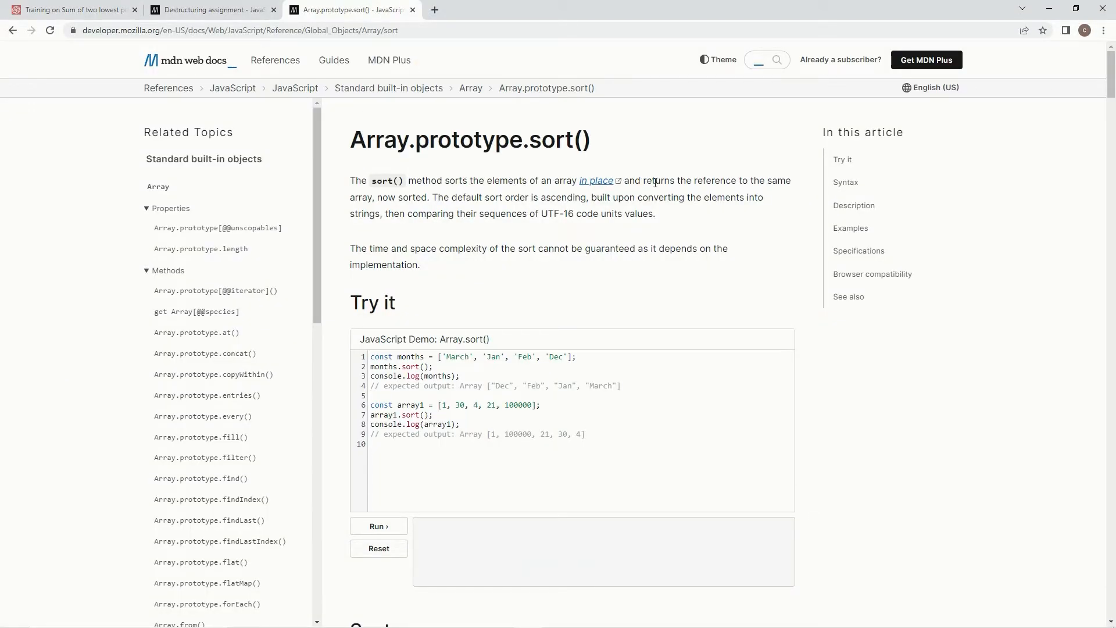
{"action": "mouse_move", "coordinate": [417, 193]}
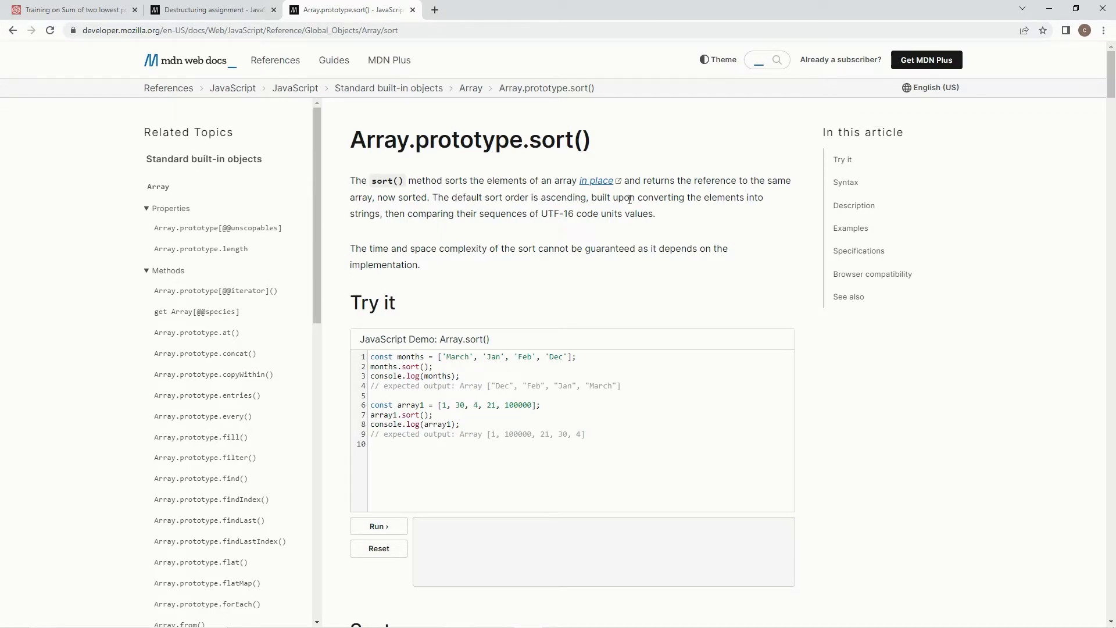
{"action": "mouse_move", "coordinate": [376, 210]}
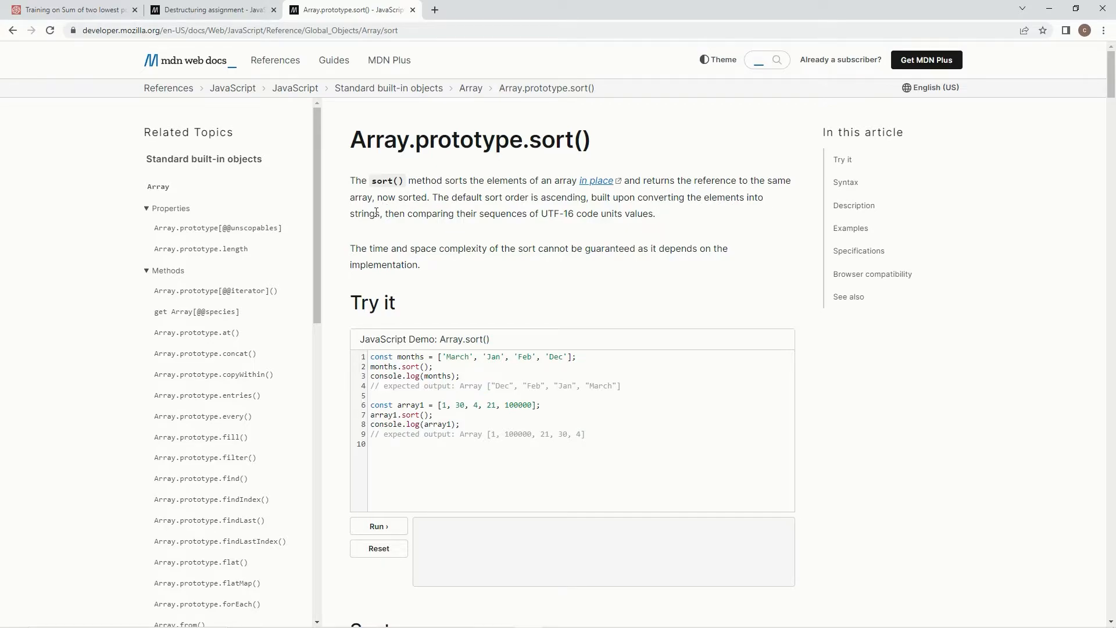
{"action": "mouse_move", "coordinate": [546, 218]}
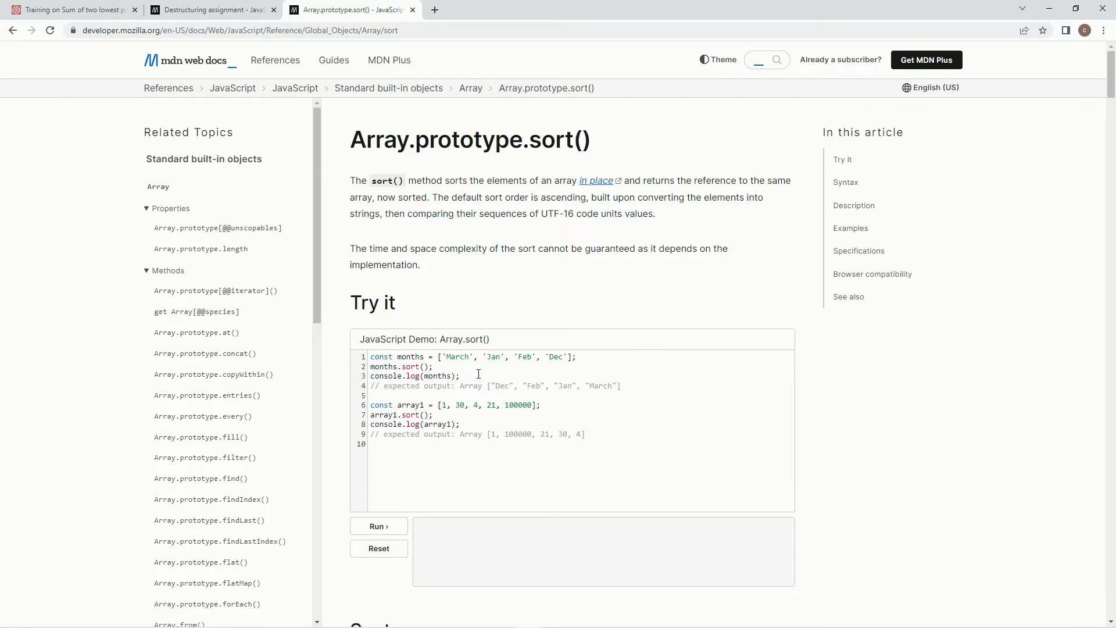
Read the Array.prototype.sort() Syntax section on MDN, then go back to the kata.
{"action": "scroll", "scroll_direction": "down", "scroll_amount": 3}
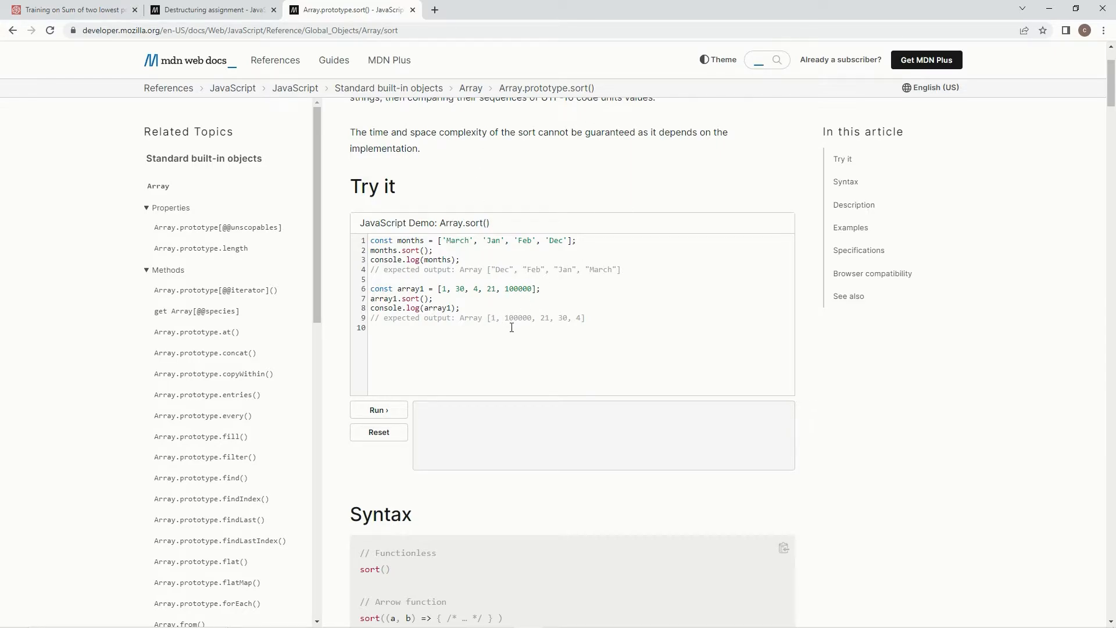
{"action": "mouse_move", "coordinate": [508, 318]}
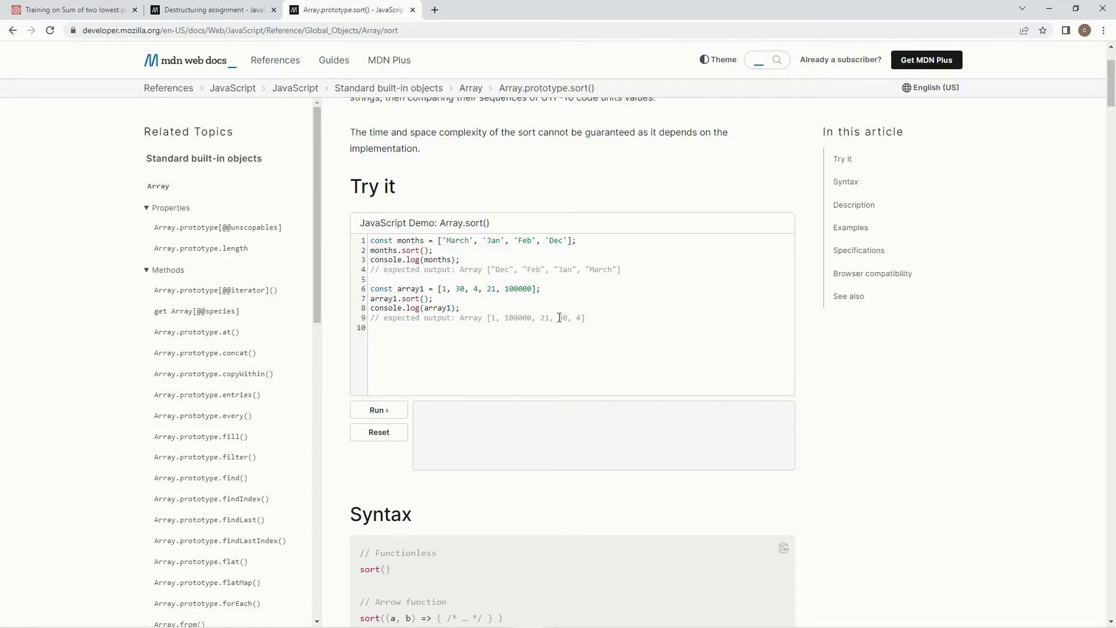
{"action": "mouse_move", "coordinate": [564, 322]}
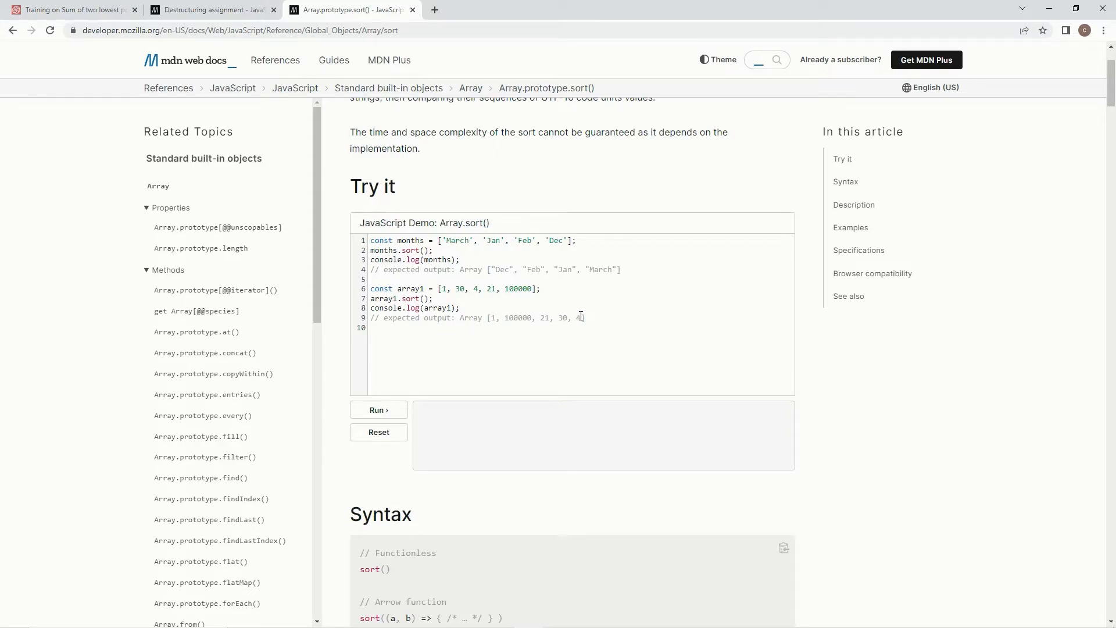
{"action": "scroll", "scroll_direction": "down", "scroll_amount": 3}
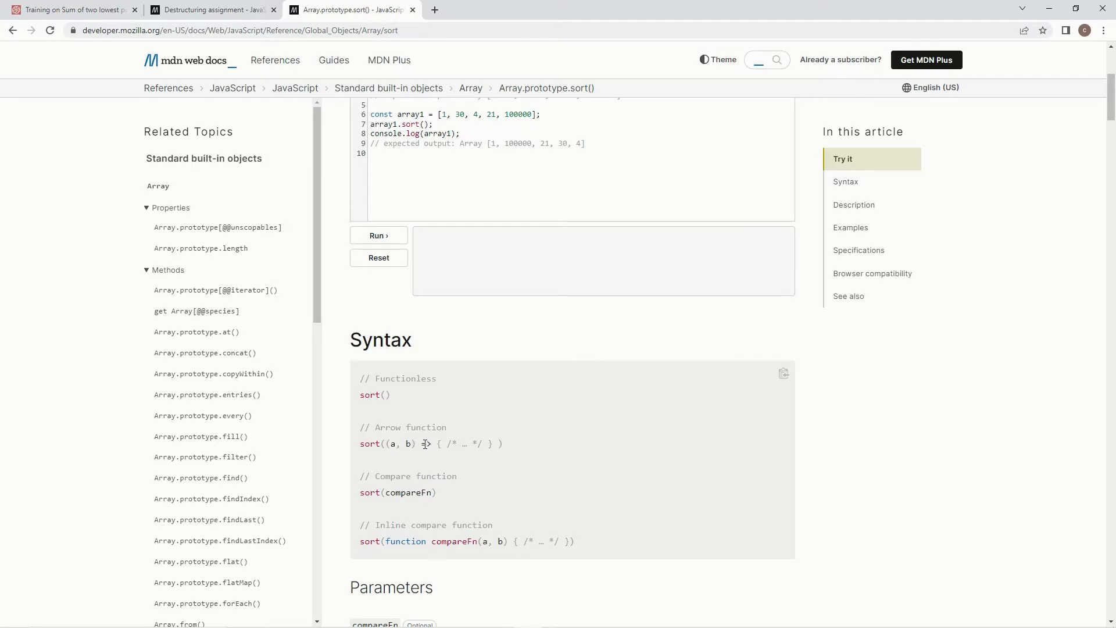
{"action": "left_click", "coordinate": [70, 9]}
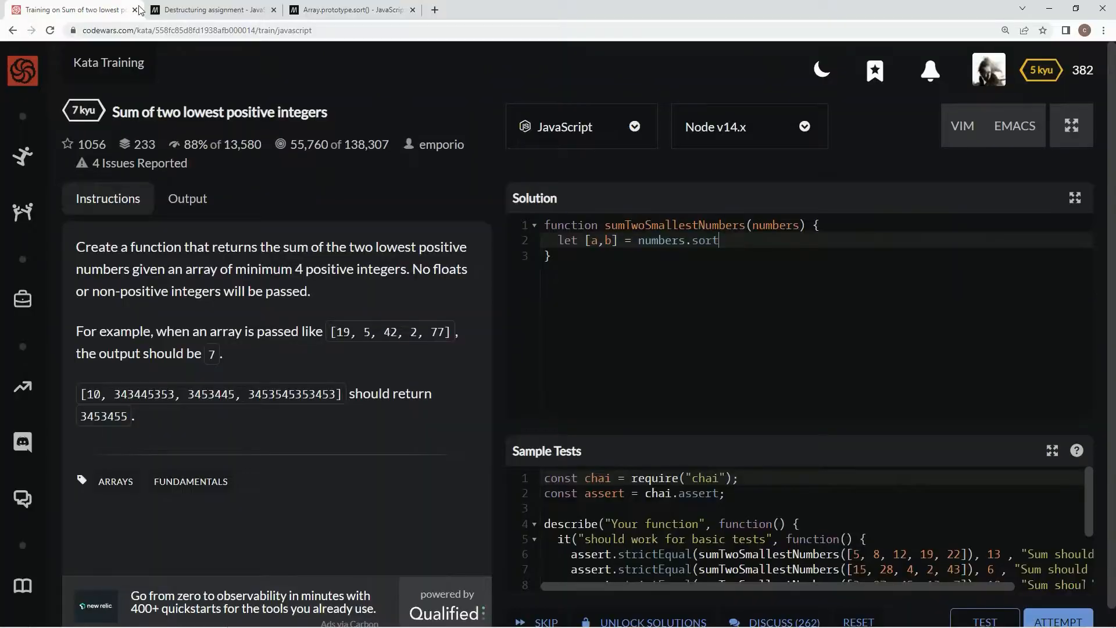
Add the compare function '(a,b) => a - b' to numbers.sort.
{"action": "type", "text": "()"}
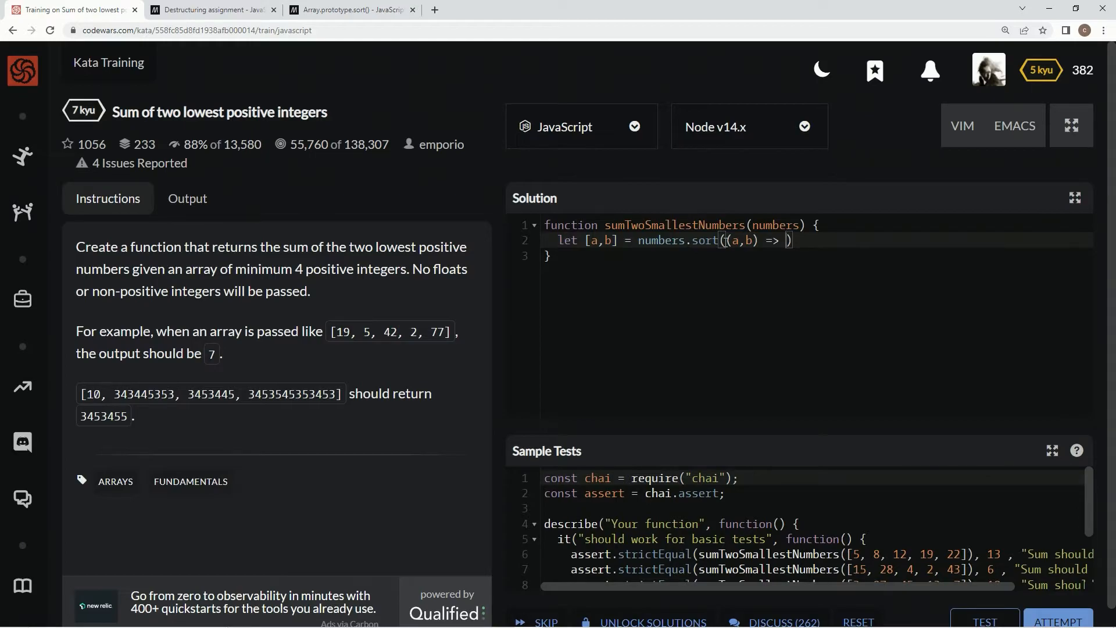
{"action": "mouse_move", "coordinate": [502, 277]}
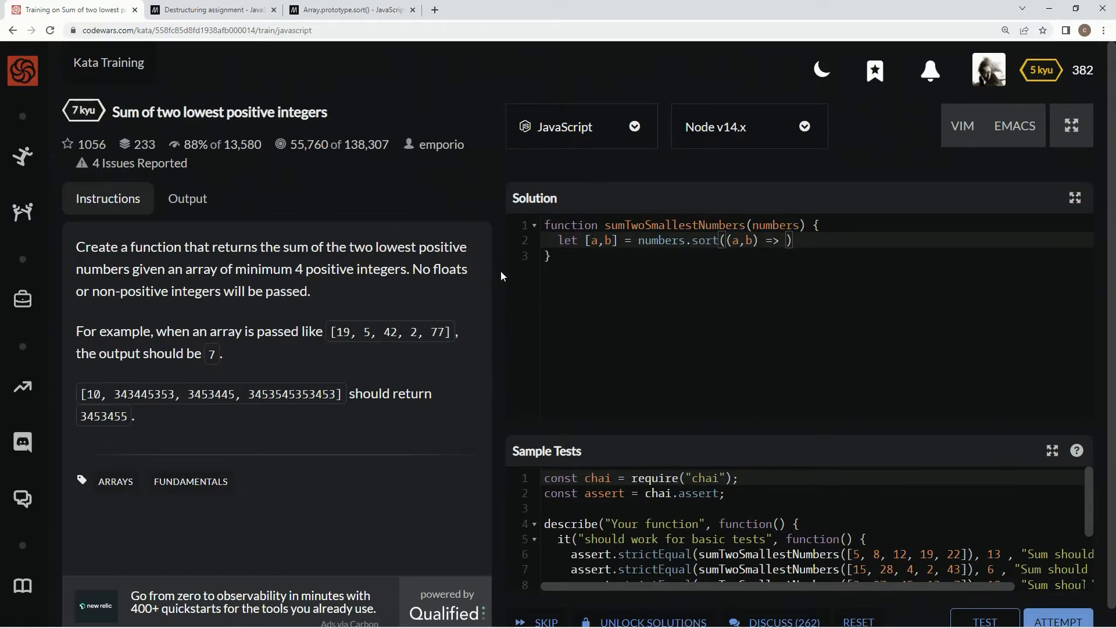
{"action": "type", "text": "a"}
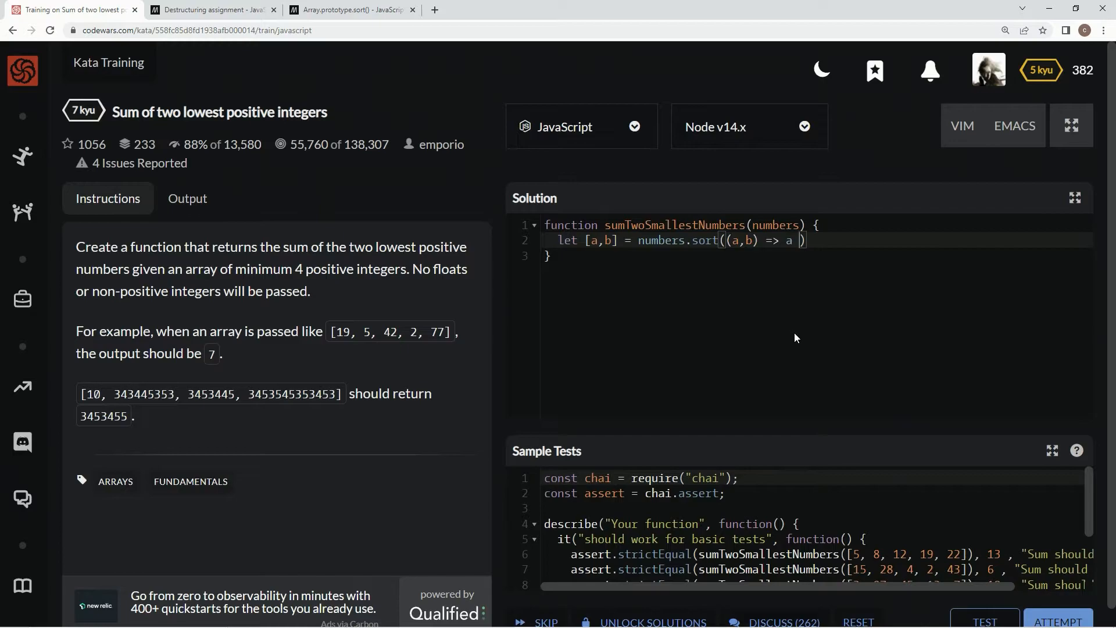
{"action": "type", "text": "- b"}
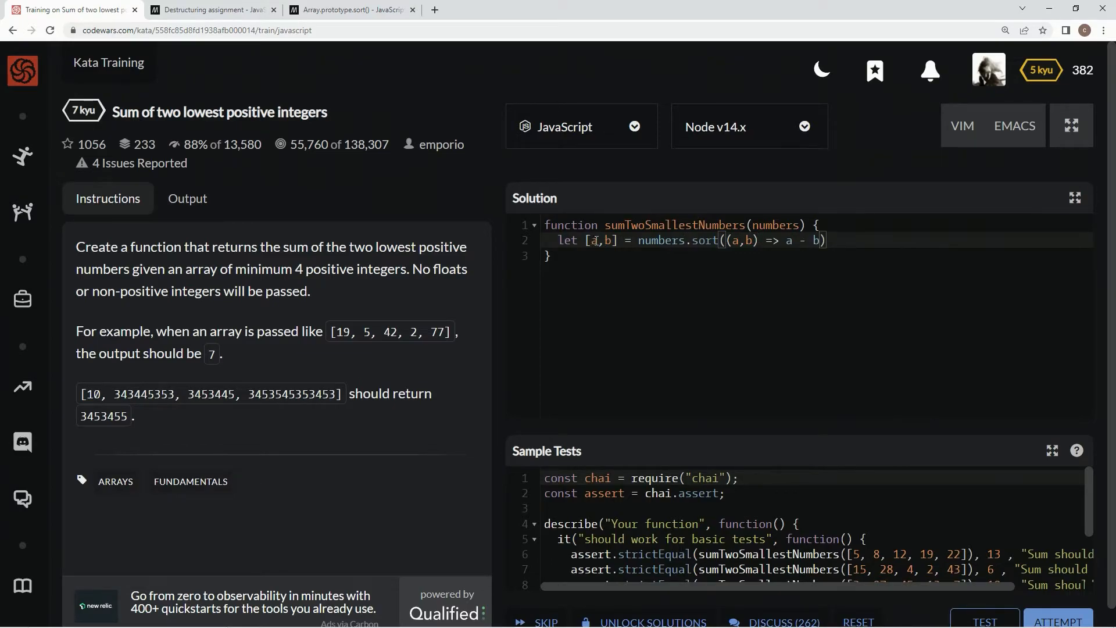
Add 'return a + b' on a new line below the sort statement.
{"action": "left_click", "coordinate": [633, 240]}
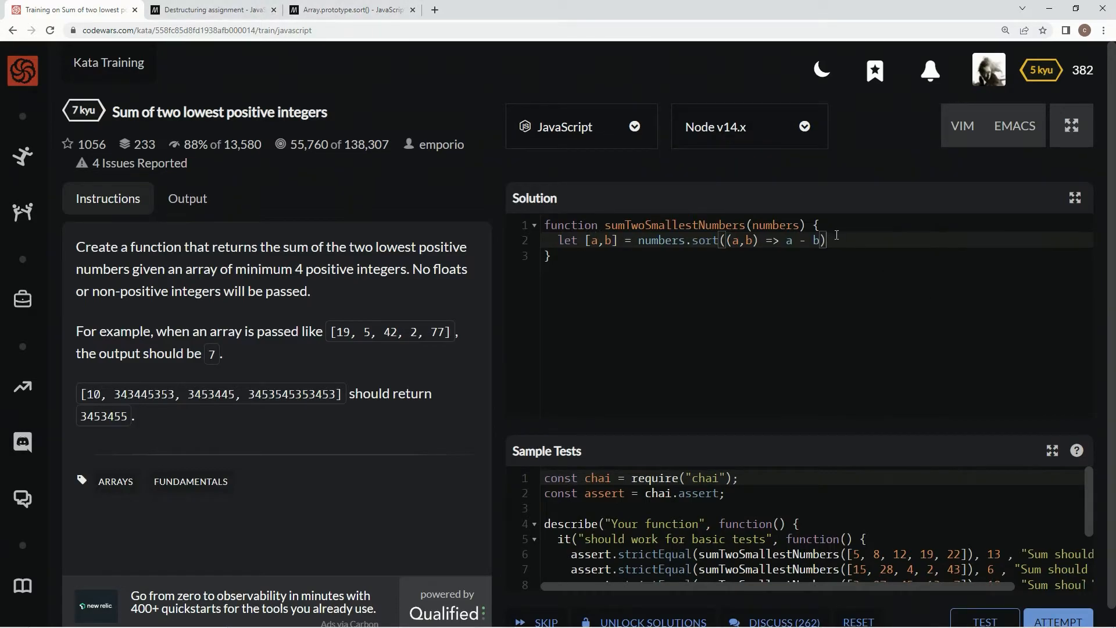
{"action": "key", "text": "Enter"}
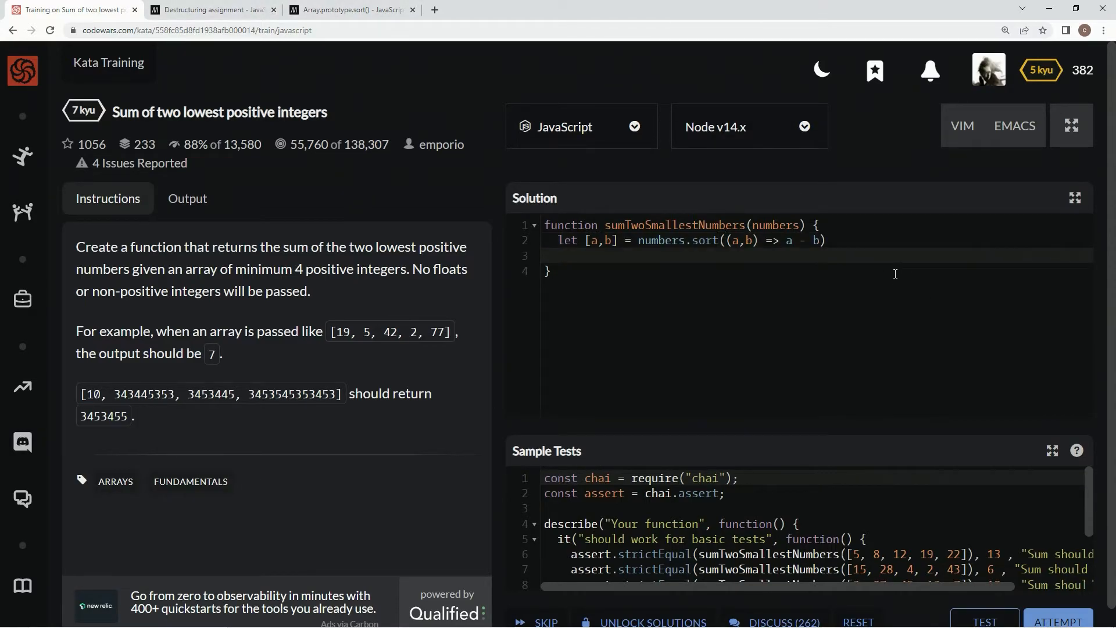
{"action": "type", "text": "return a"}
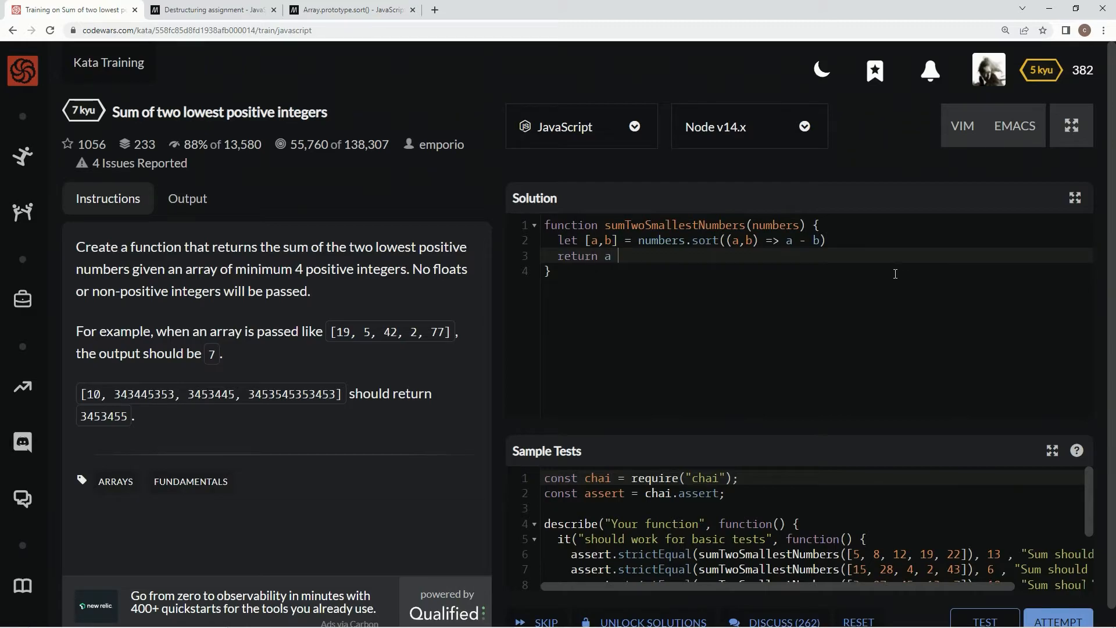
{"action": "type", "text": "+ b"}
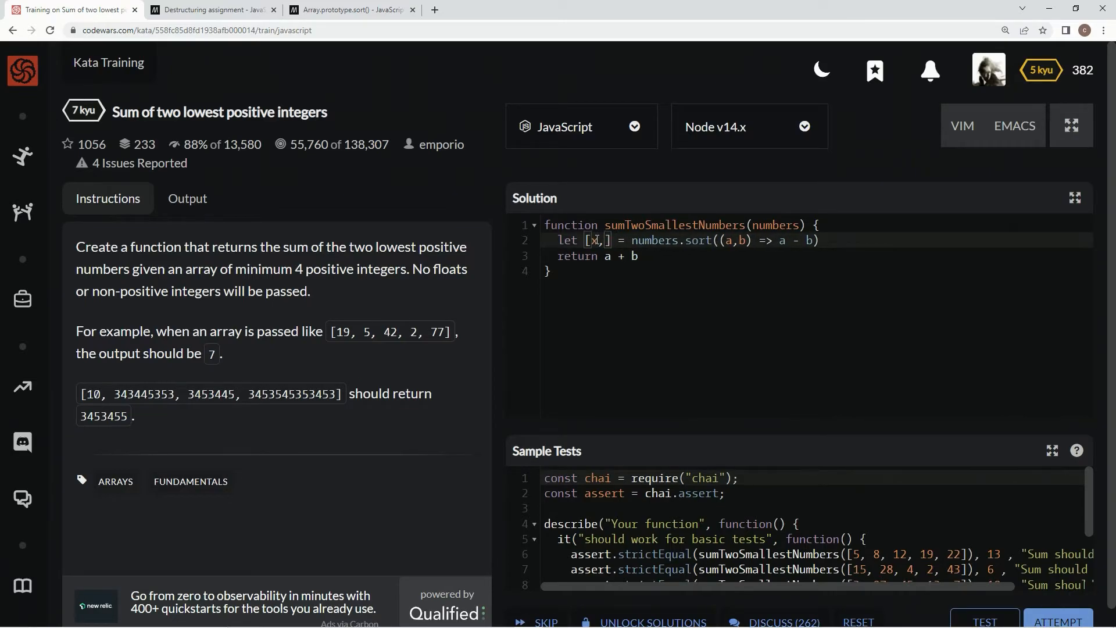
Rename the destructured variables to x and y and return x + y.
{"action": "type", "text": "y"}
{"action": "left_click", "coordinate": [817, 256]}
{"action": "type", "text": "x"}
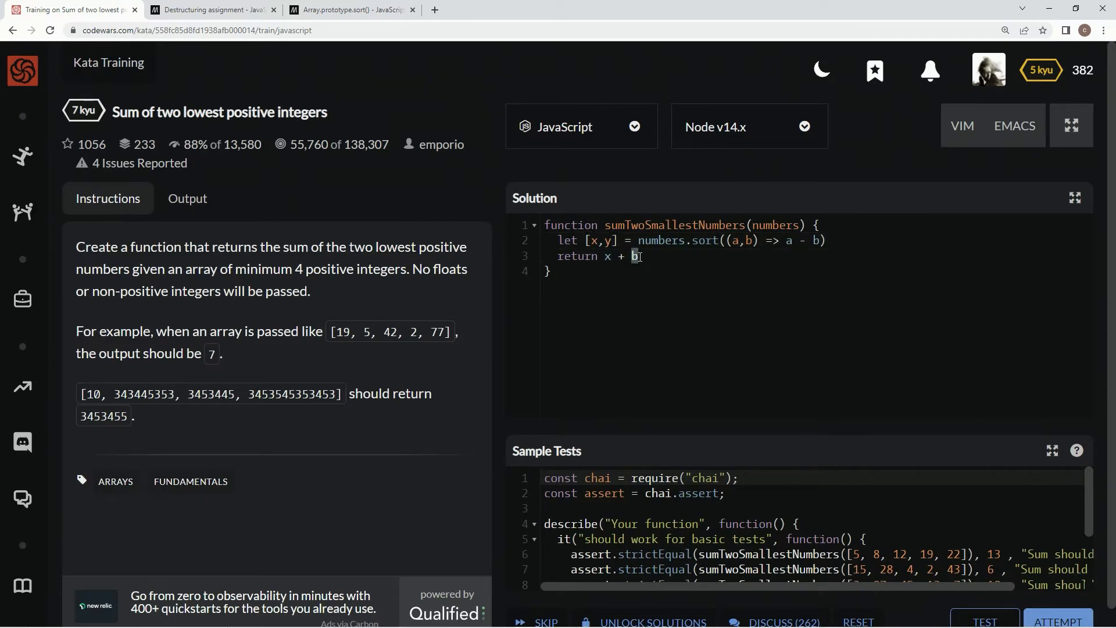
{"action": "type", "text": "y"}
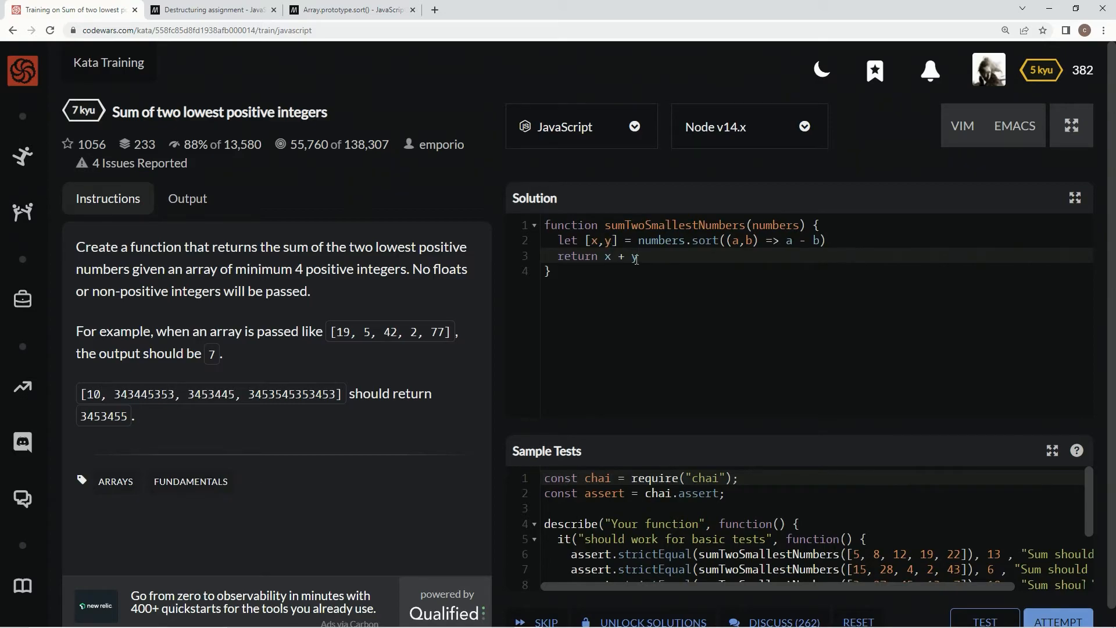
Run the sample tests to Passed: 3, then submit and confirm the solution.
{"action": "left_click", "coordinate": [986, 621]}
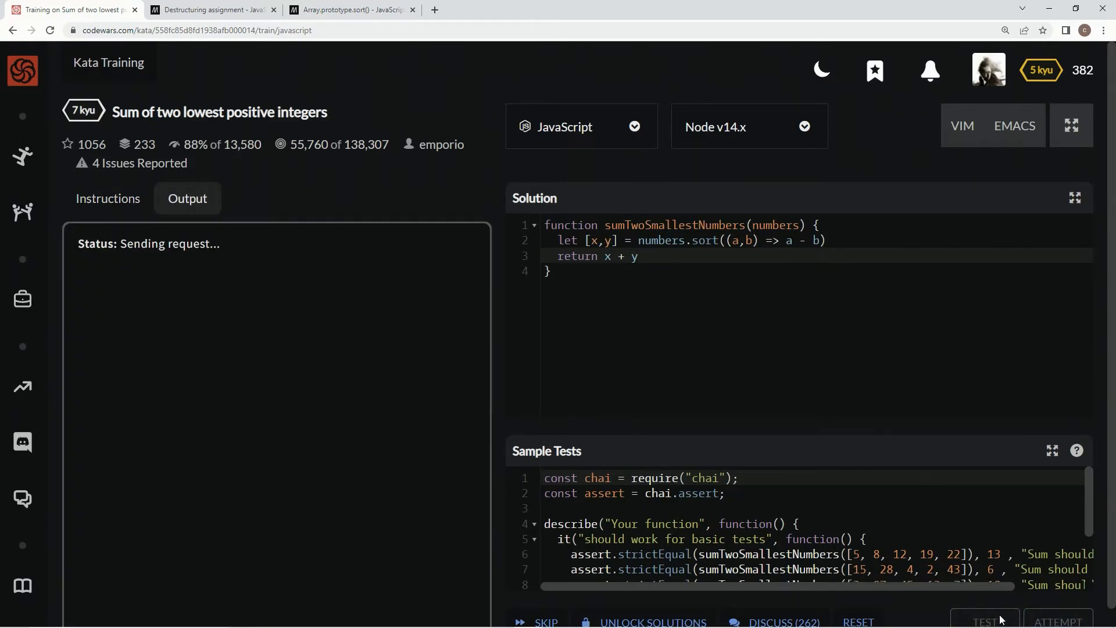
{"action": "left_click", "coordinate": [986, 621]}
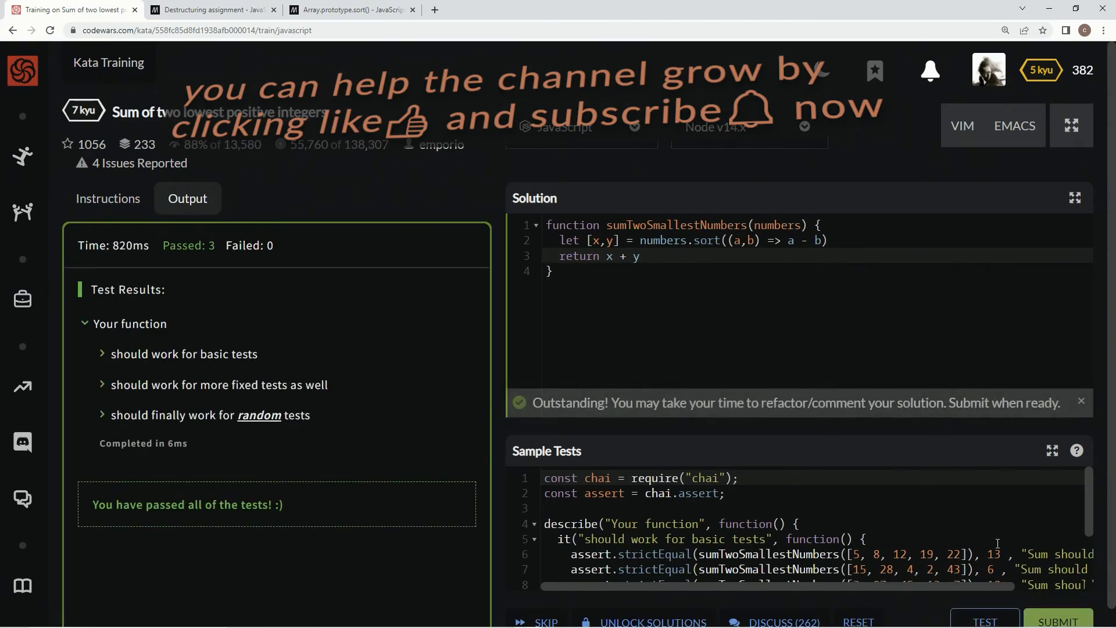
{"action": "left_click", "coordinate": [1060, 619]}
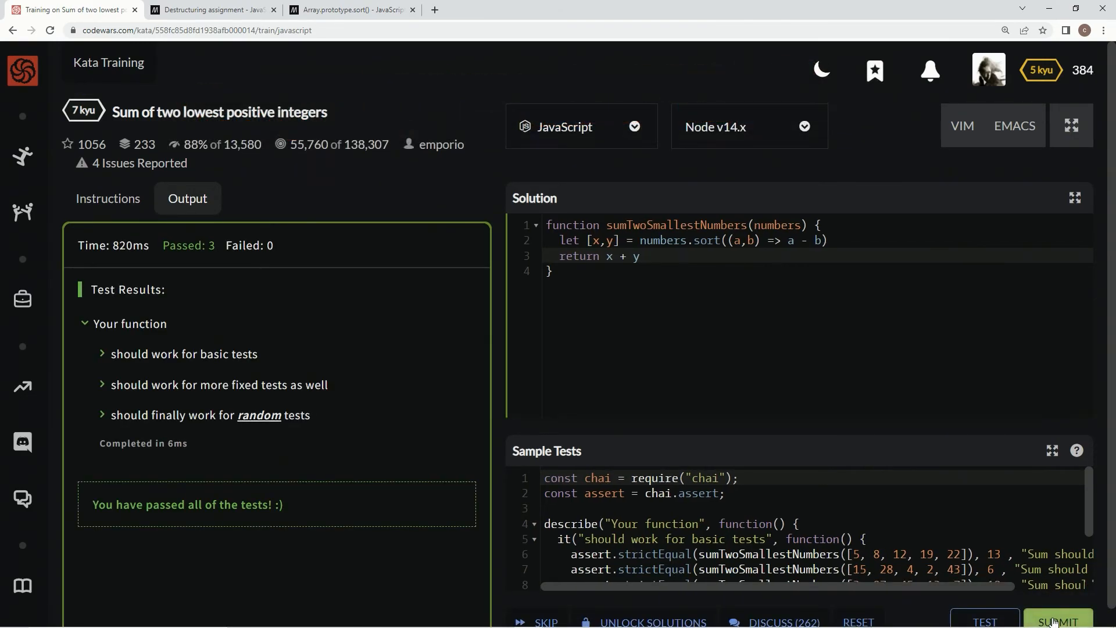
{"action": "left_click", "coordinate": [1060, 619]}
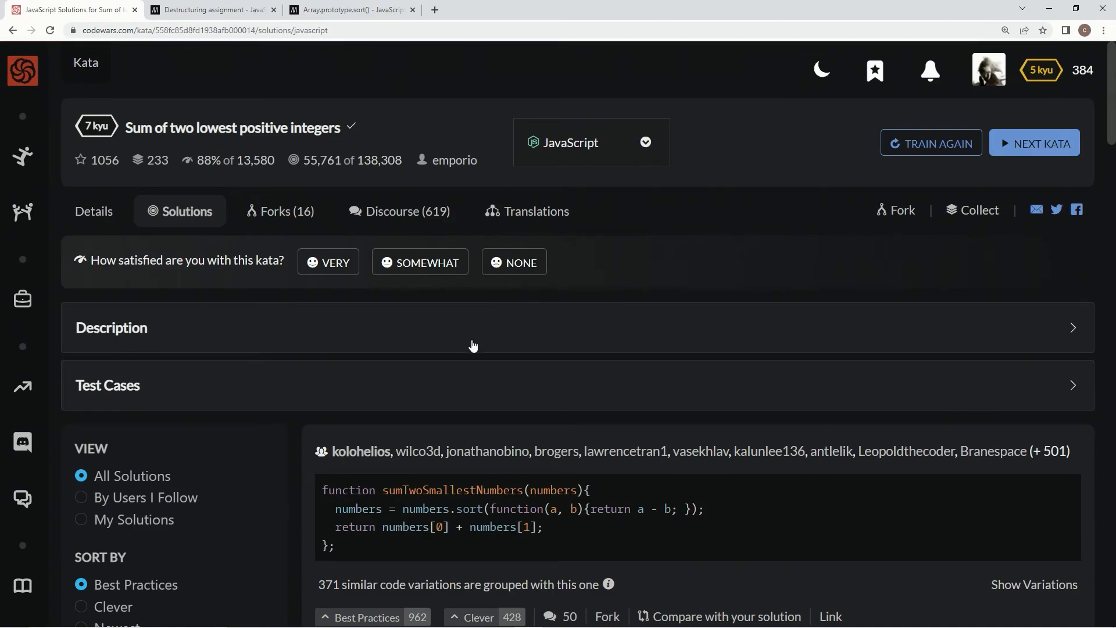
{"action": "scroll", "scroll_direction": "down", "scroll_amount": 3}
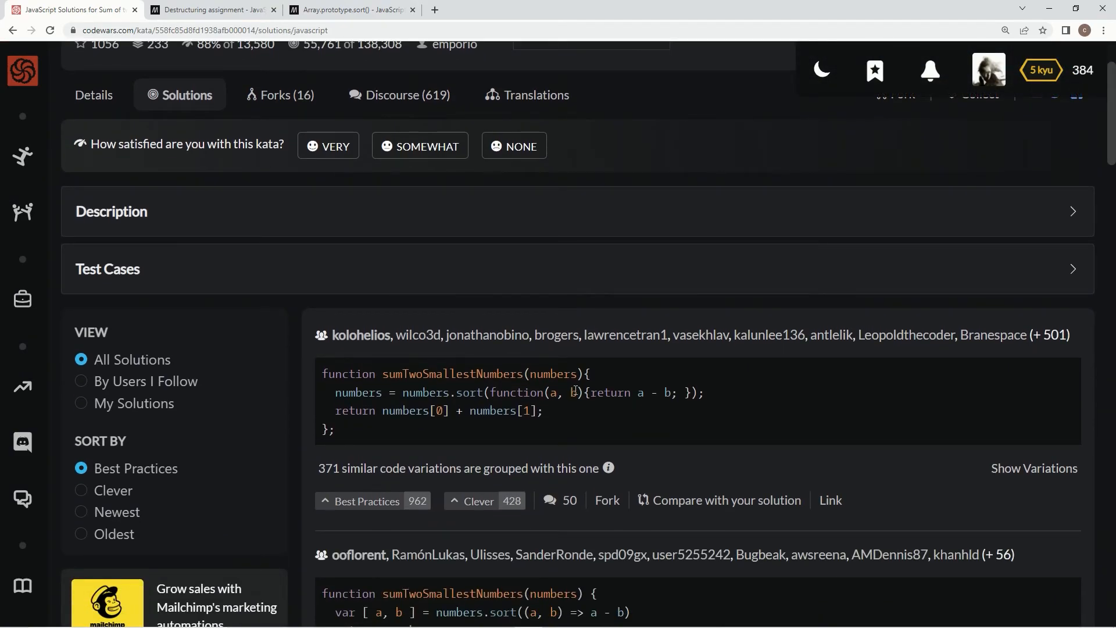
{"action": "scroll", "scroll_direction": "down", "scroll_amount": 3}
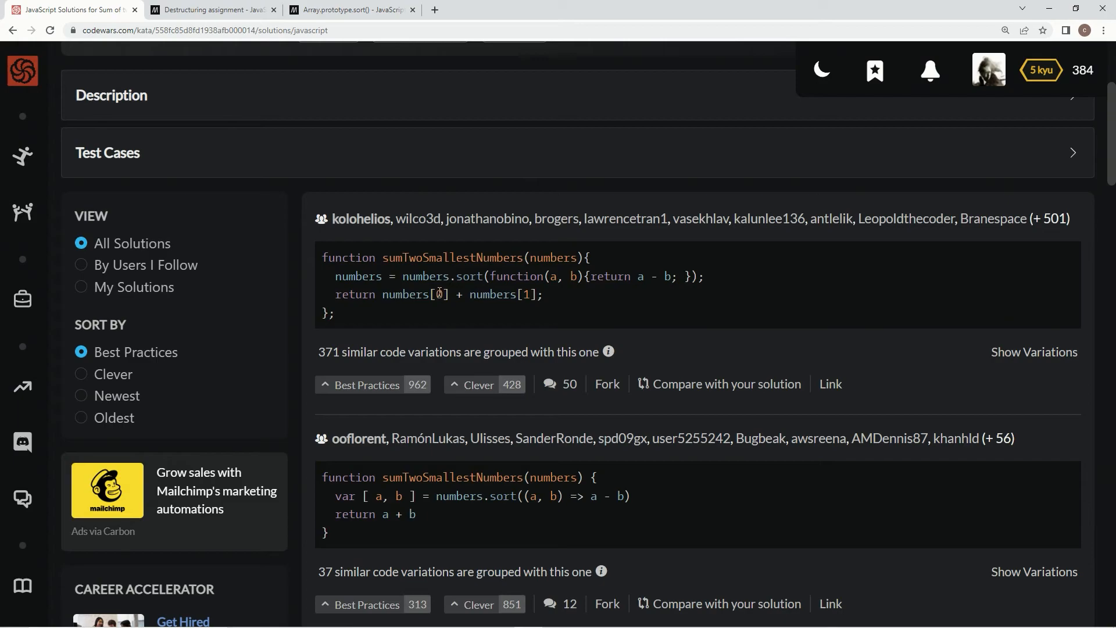
{"action": "scroll", "scroll_direction": "down", "scroll_amount": 3}
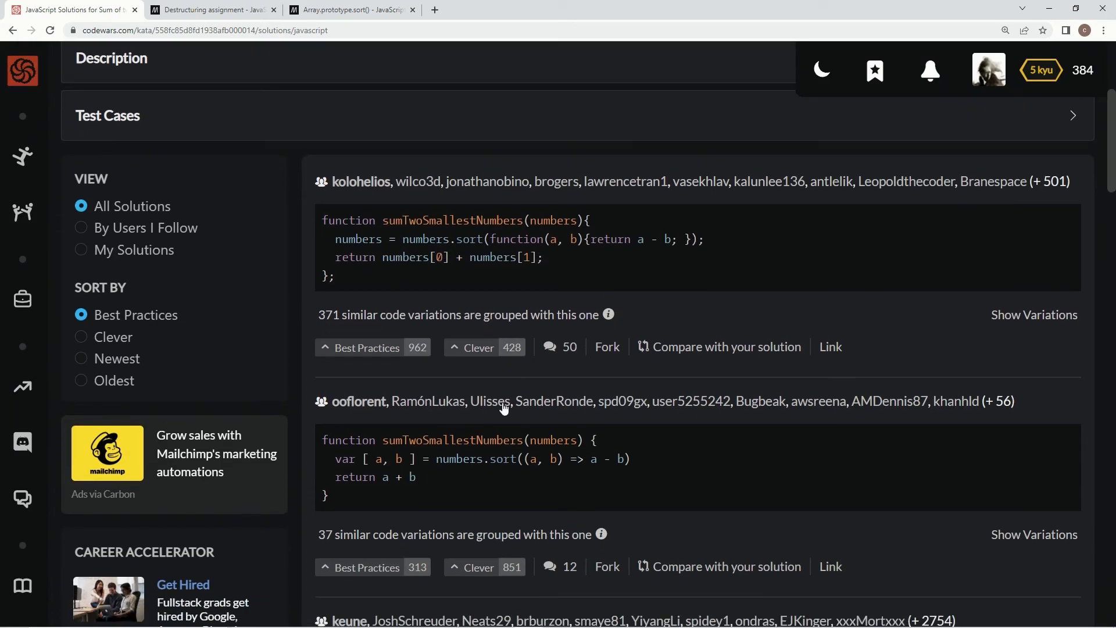
{"action": "scroll", "scroll_direction": "down", "scroll_amount": 3}
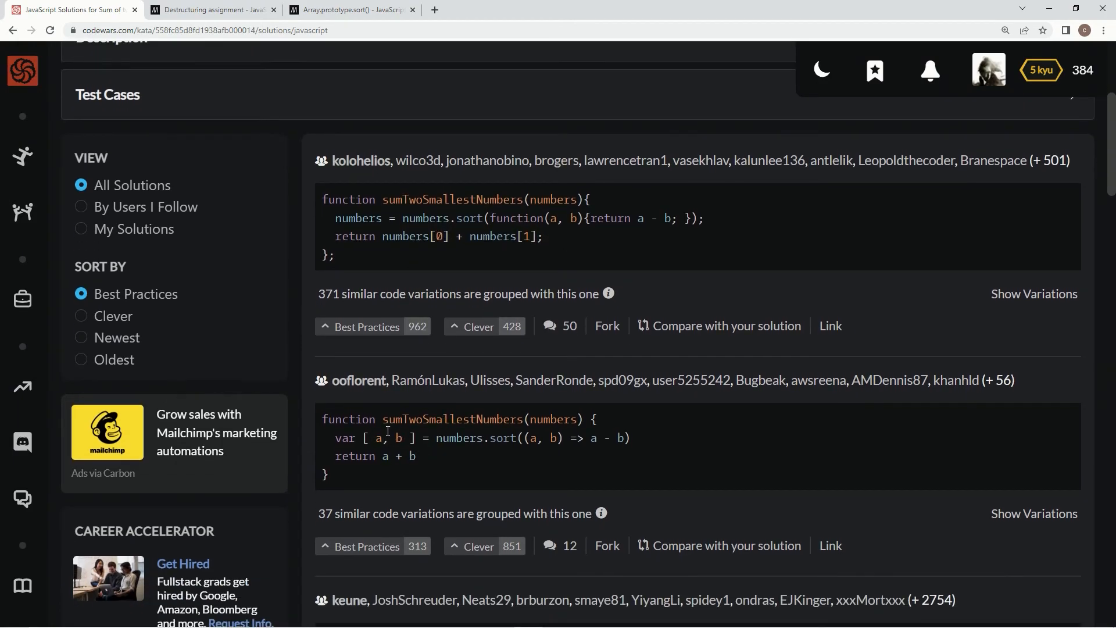
{"action": "mouse_move", "coordinate": [288, 263]}
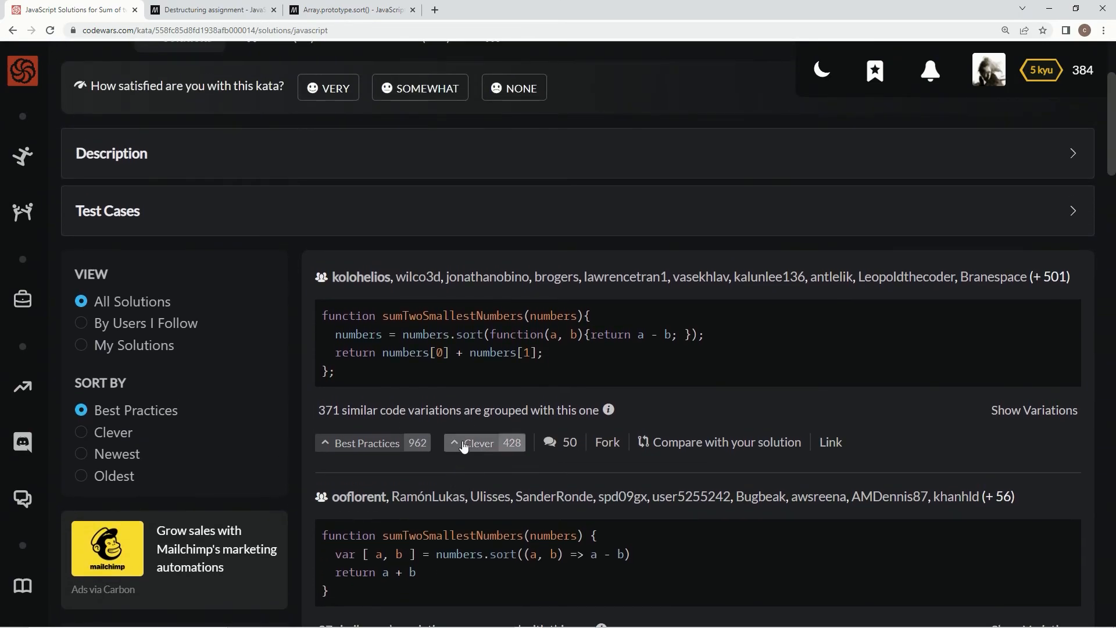
Filter to My Solutions, vote mine Best Practices, and rate the kata VERY satisfying.
{"action": "left_click", "coordinate": [81, 344]}
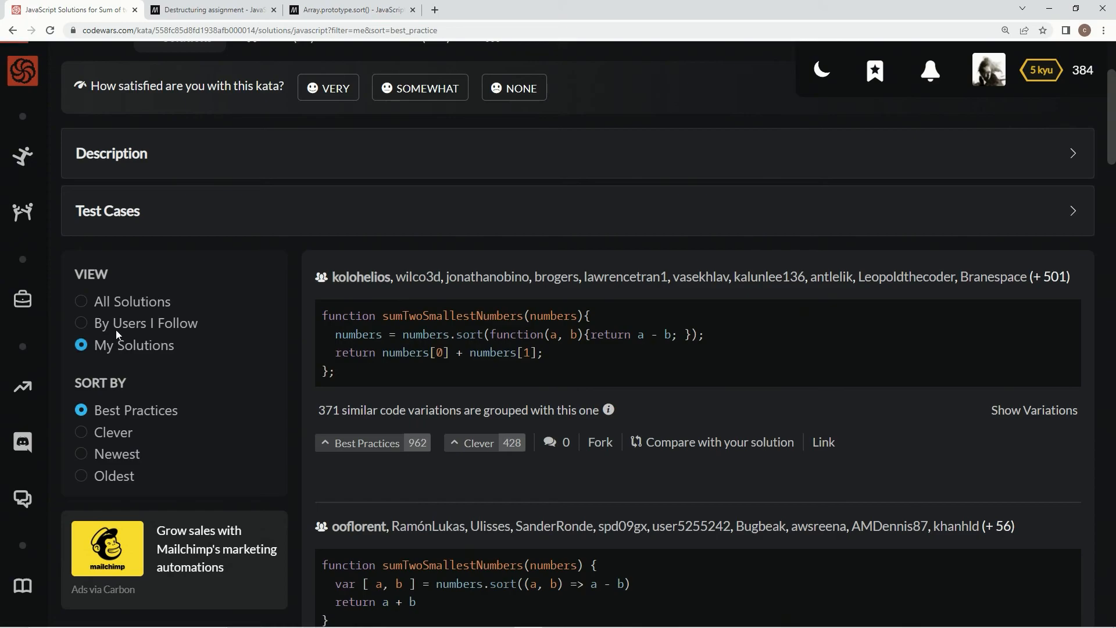
{"action": "scroll", "scroll_direction": "up", "scroll_amount": 3}
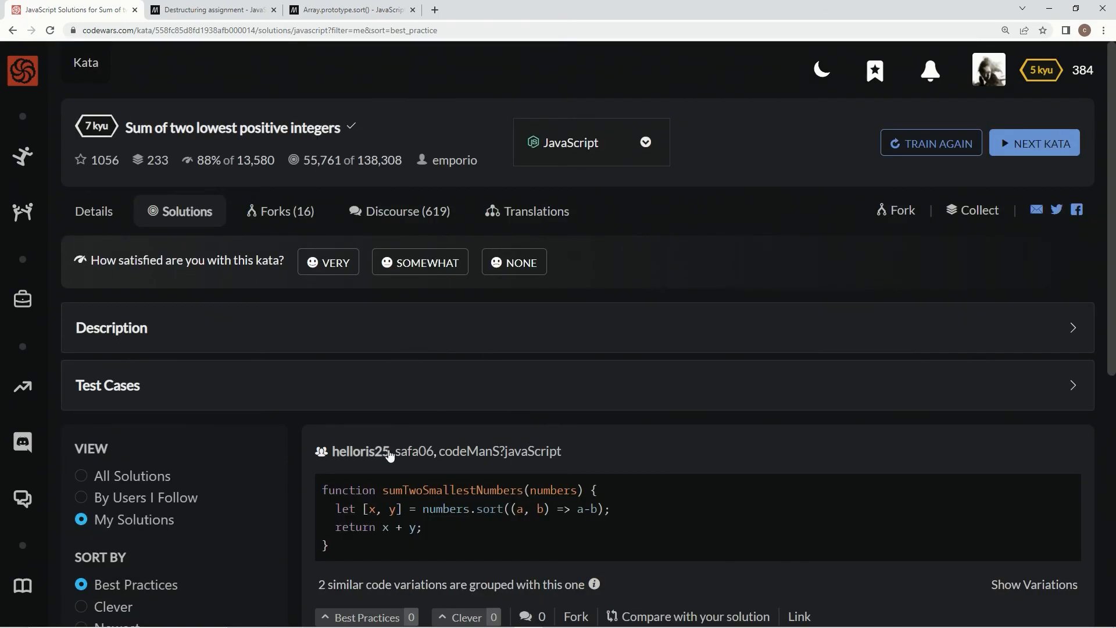
{"action": "left_click", "coordinate": [368, 558]}
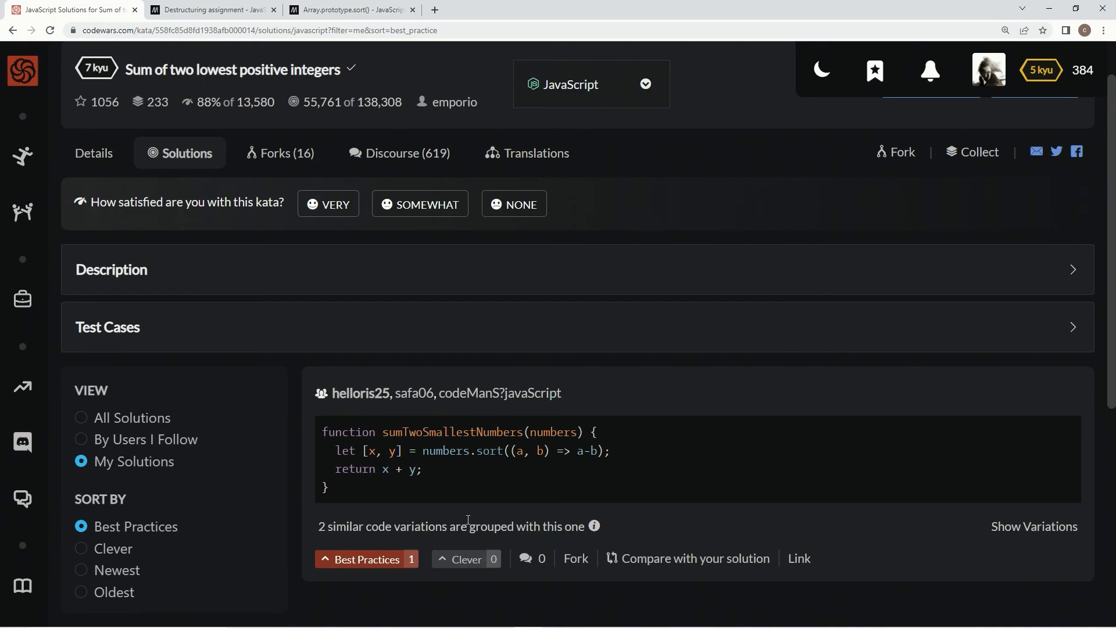
{"action": "mouse_move", "coordinate": [377, 354]}
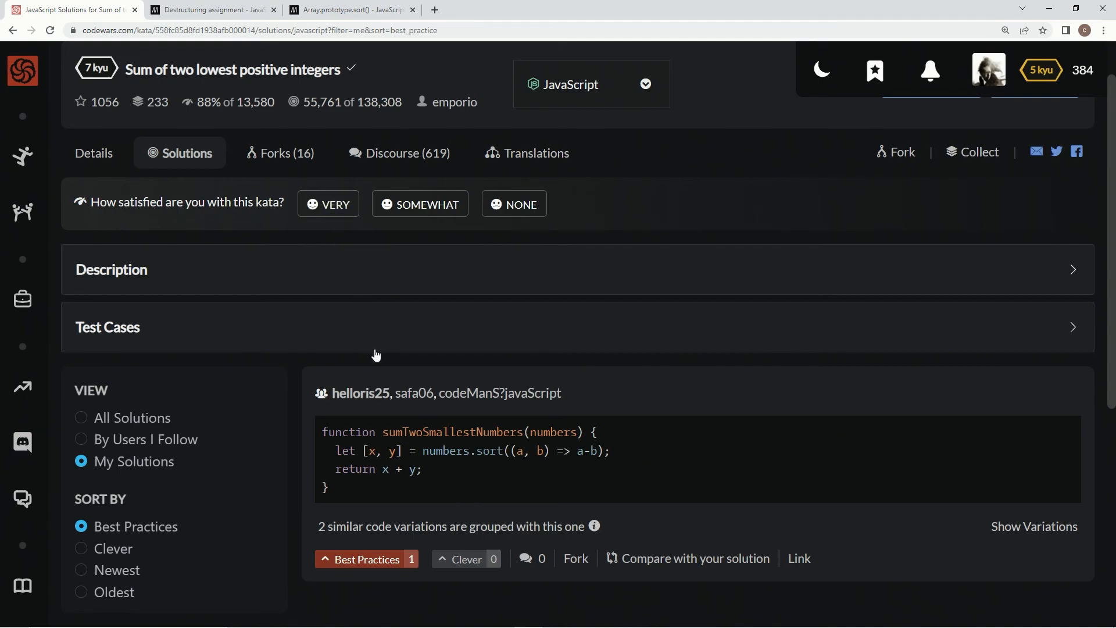
{"action": "left_click", "coordinate": [328, 204]}
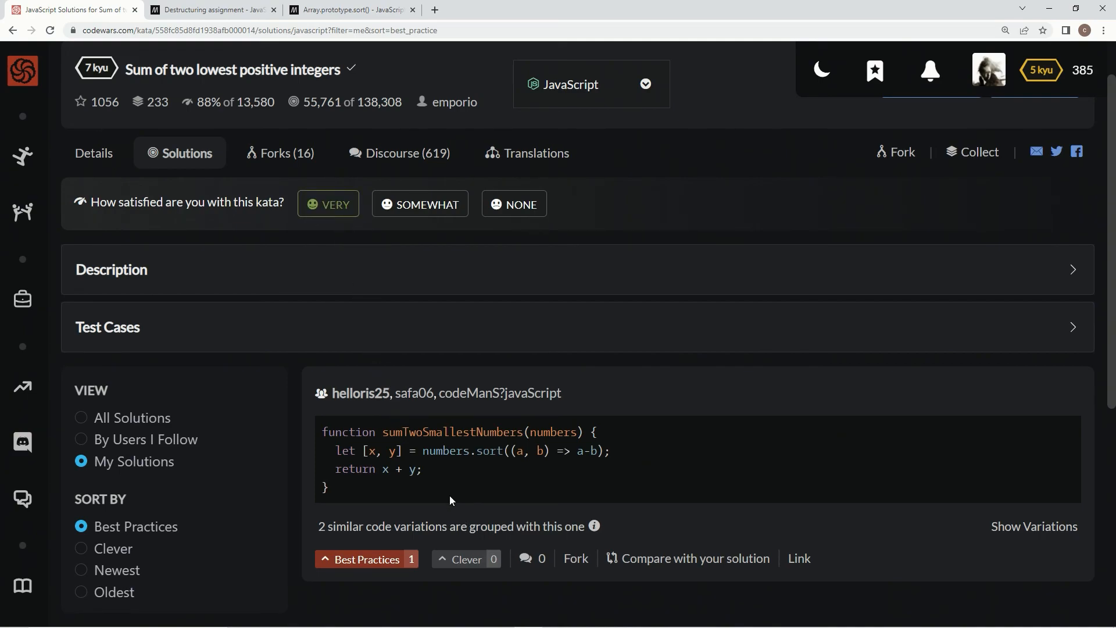